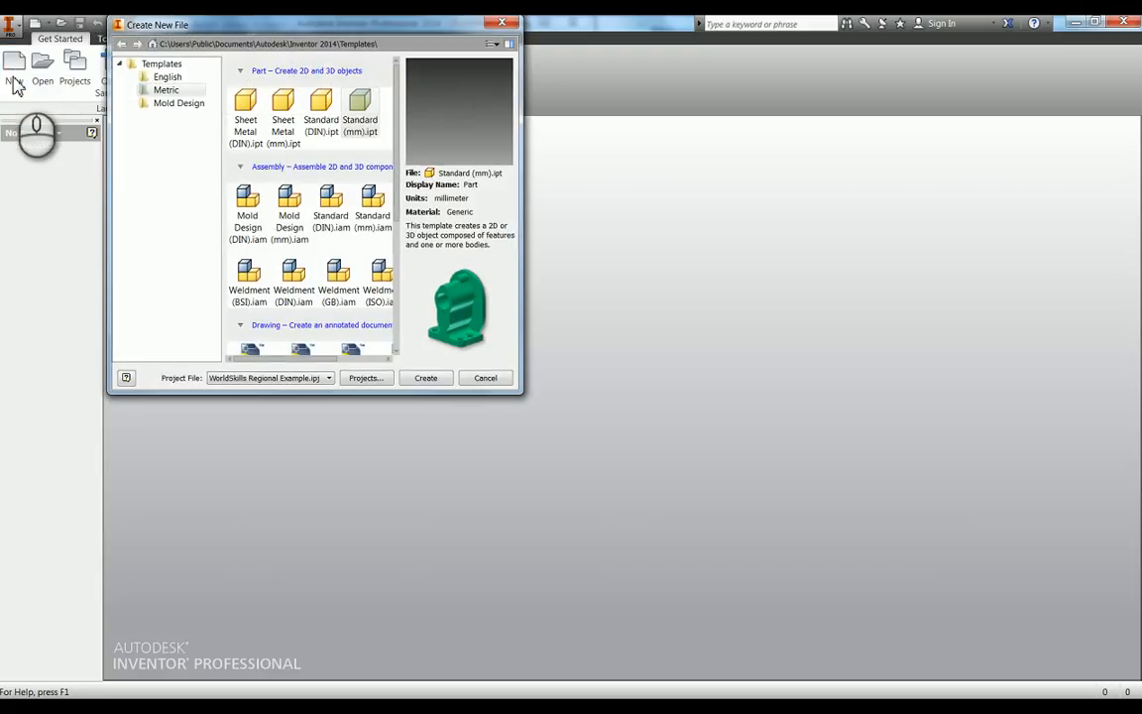
mouse_move(360, 104)
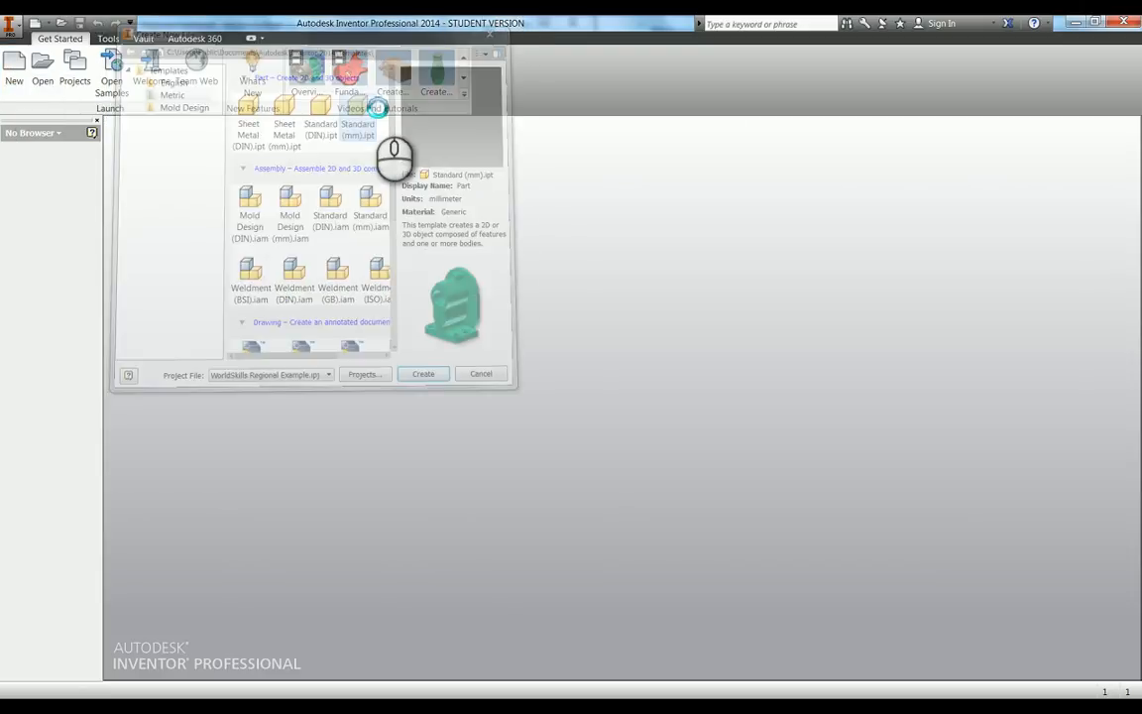
Step: Create a new part file from the Metric Standard (mm).ipt template
click(423, 374)
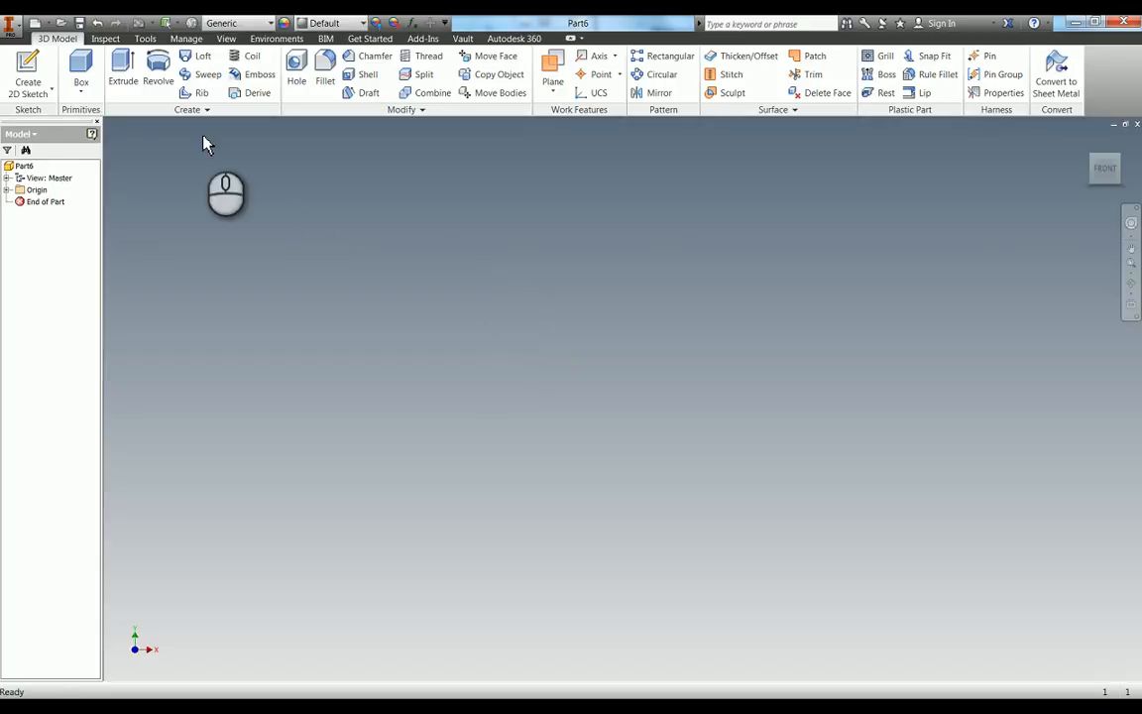
Step: Start Sketch1 on the XY front plane of Part6
click(28, 74)
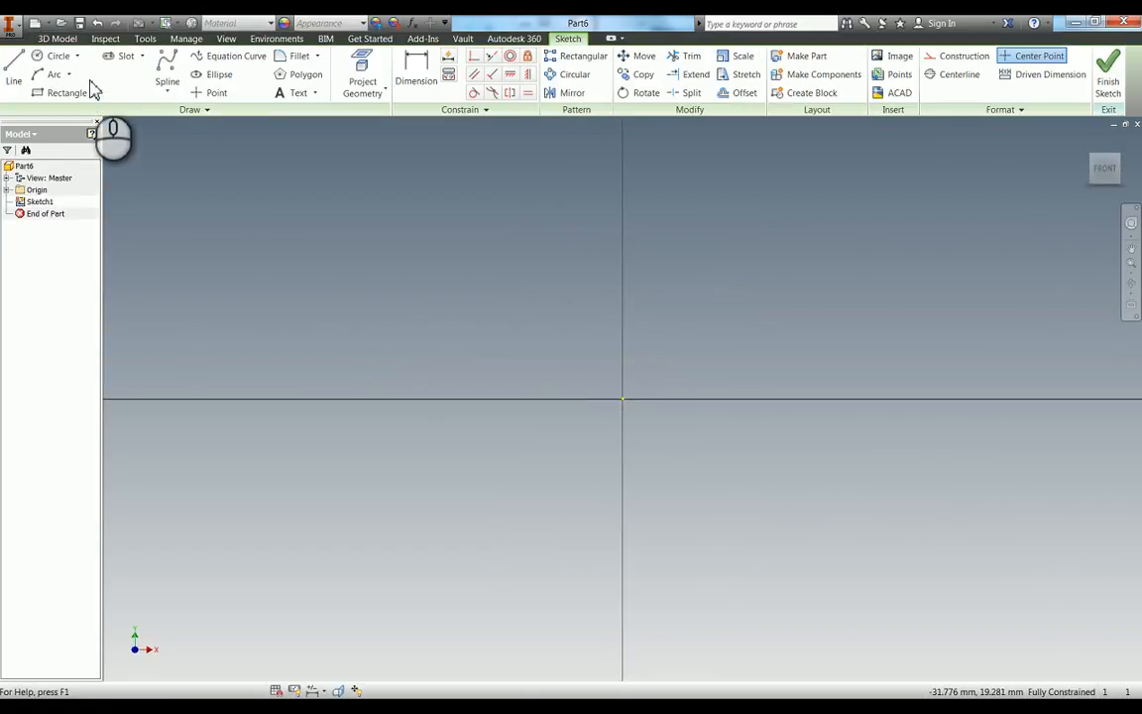
mouse_move(14, 69)
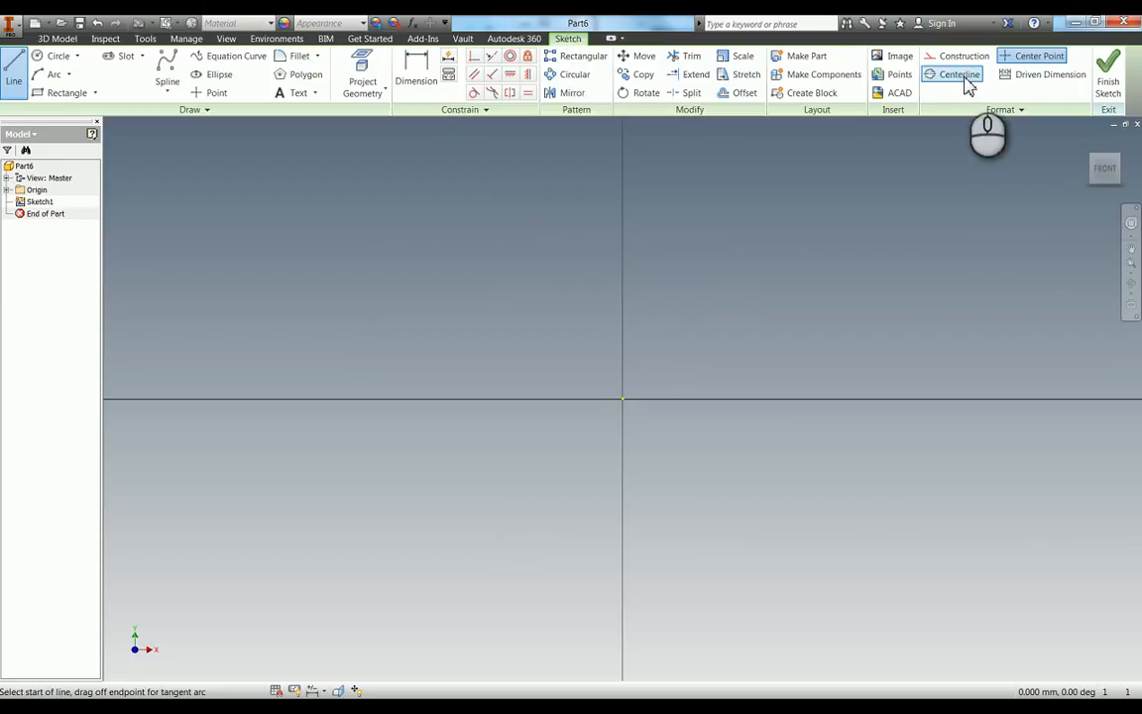
mouse_move(962, 55)
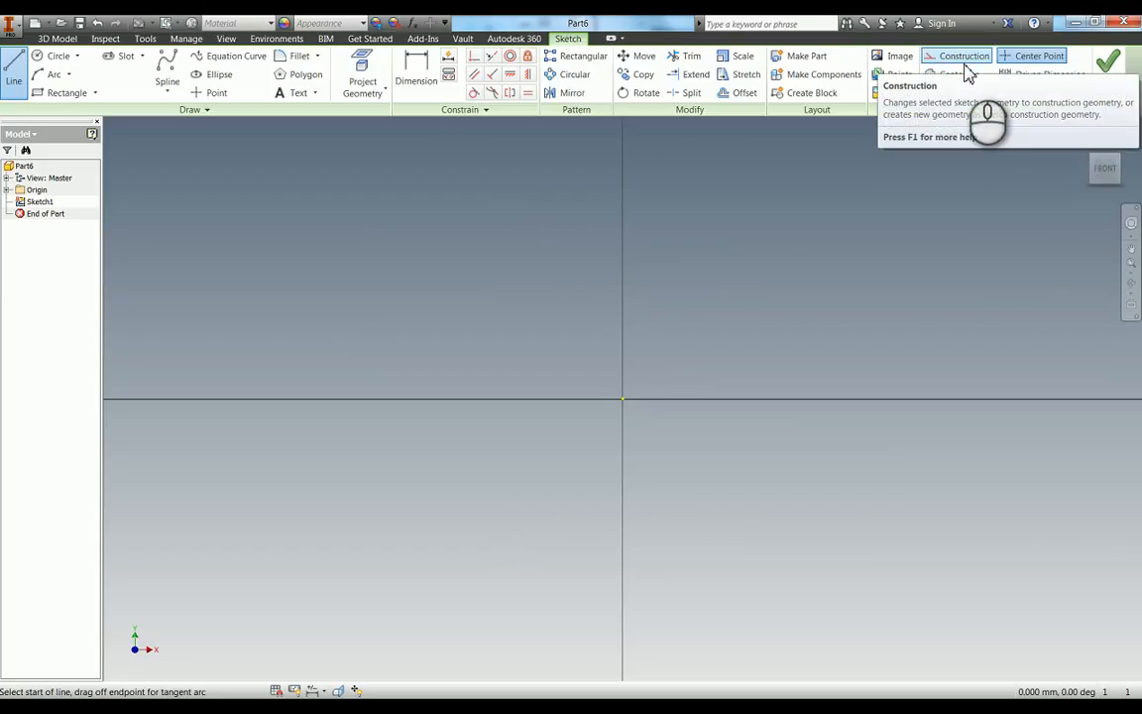
mouse_move(959, 74)
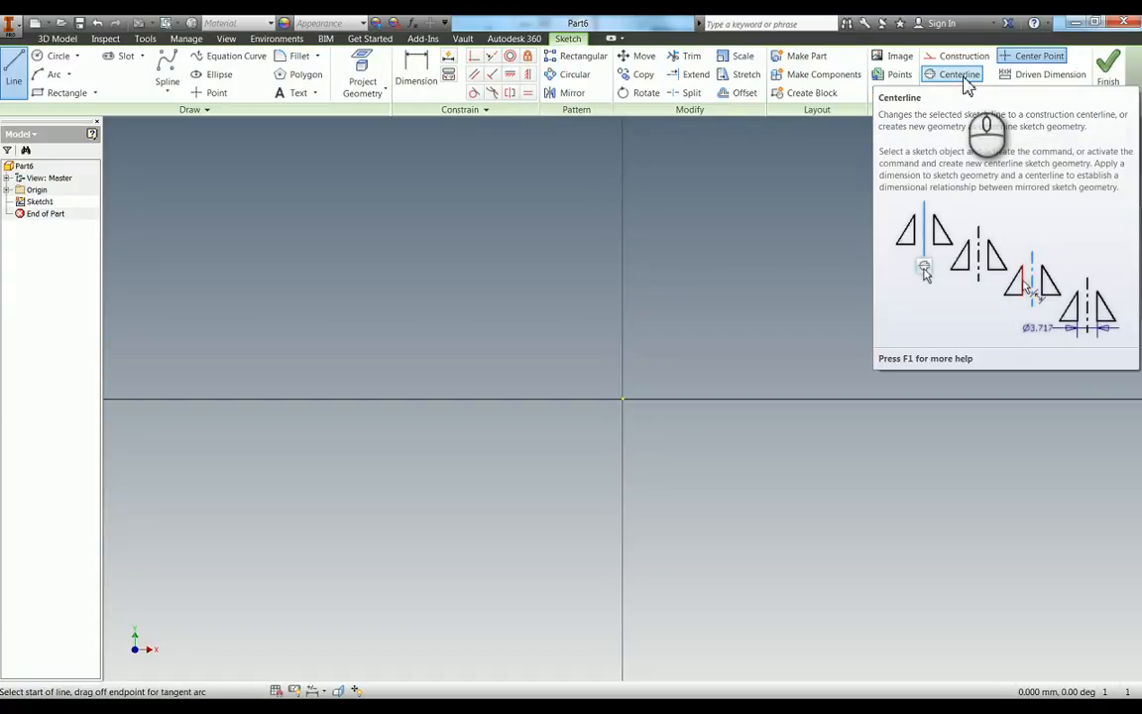
mouse_move(627, 398)
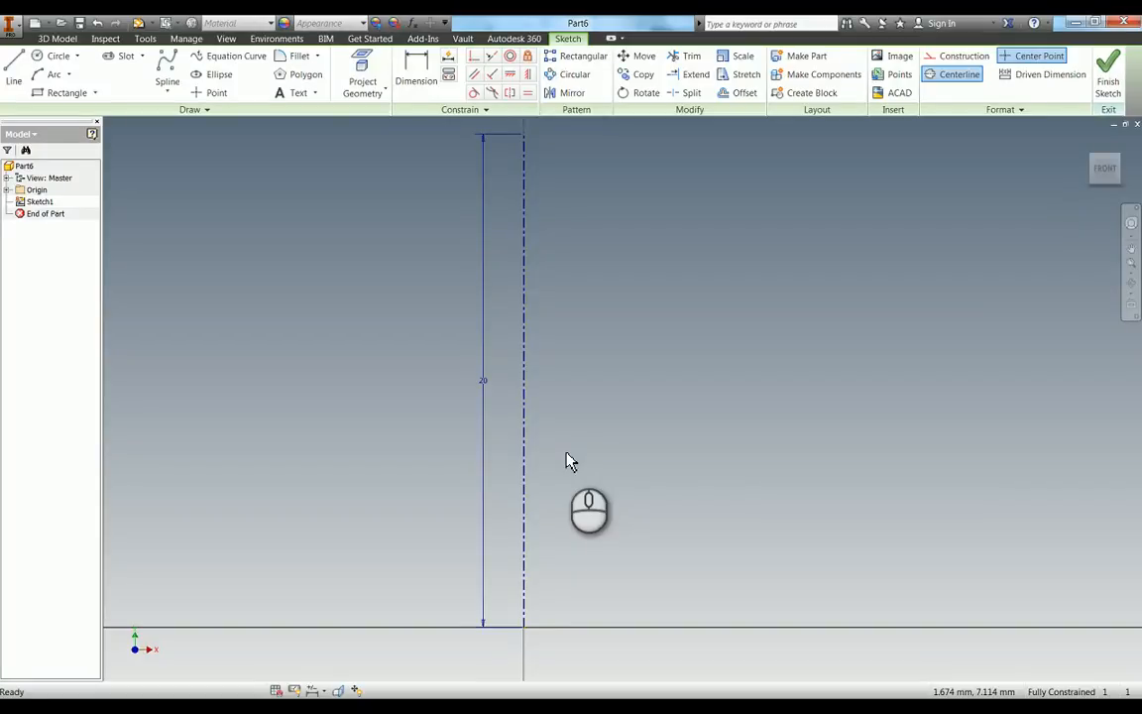
mouse_move(247, 258)
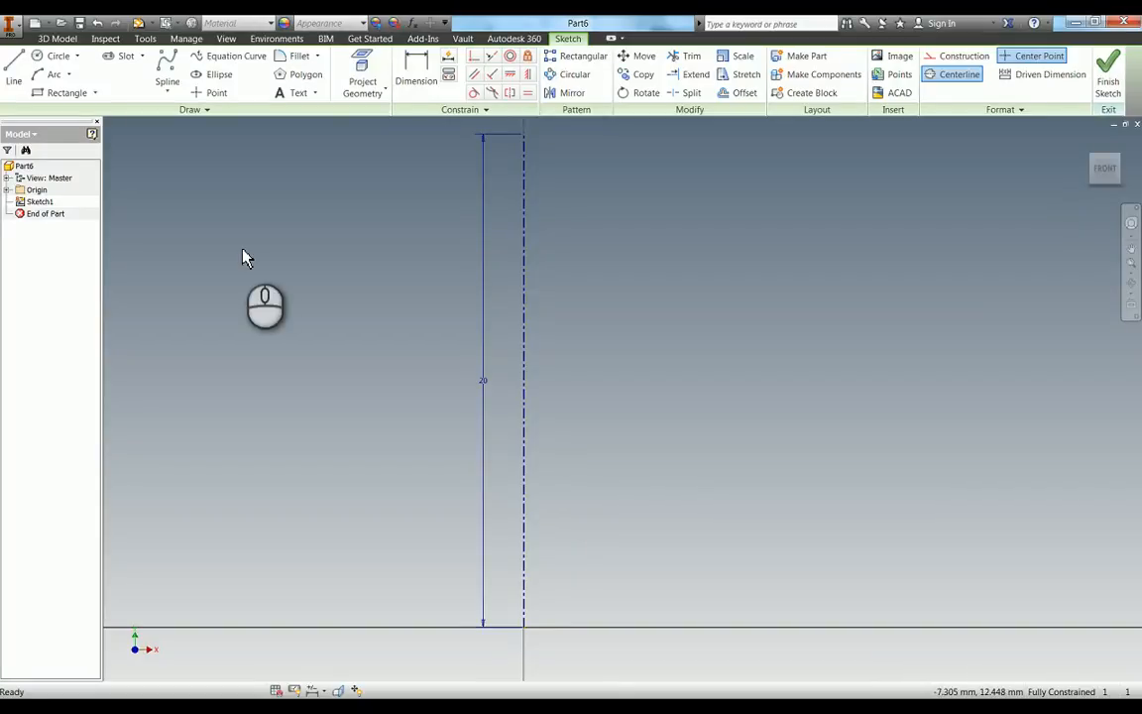
mouse_move(391, 221)
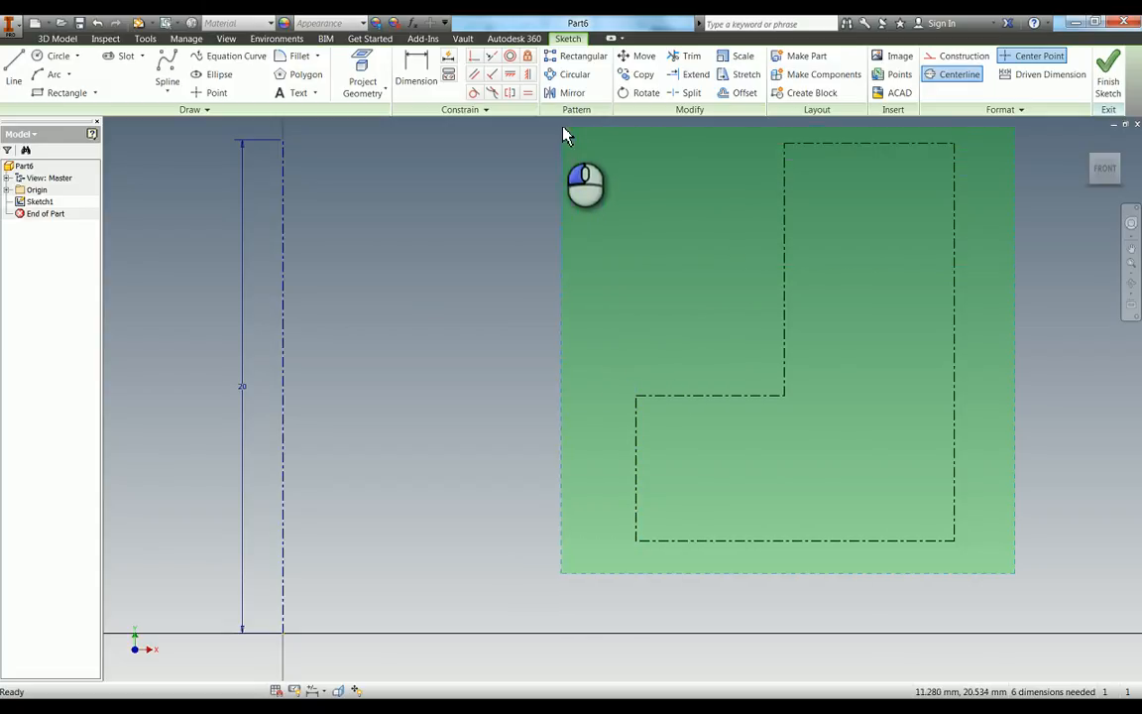
mouse_move(590, 147)
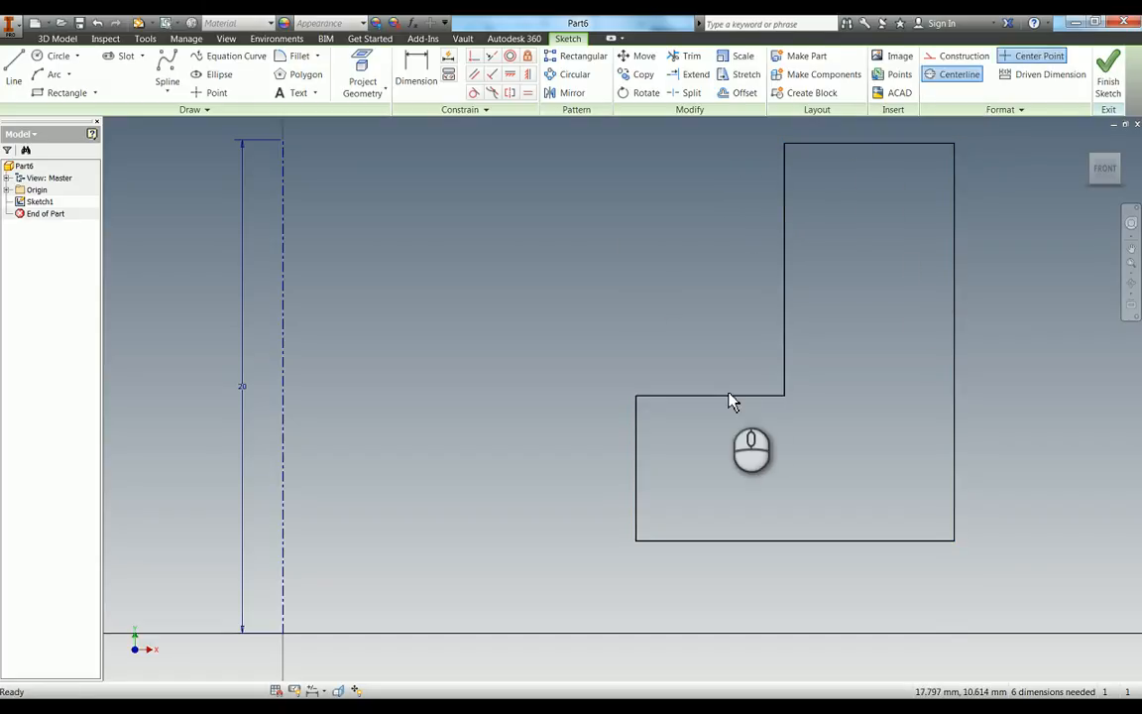
mouse_move(737, 310)
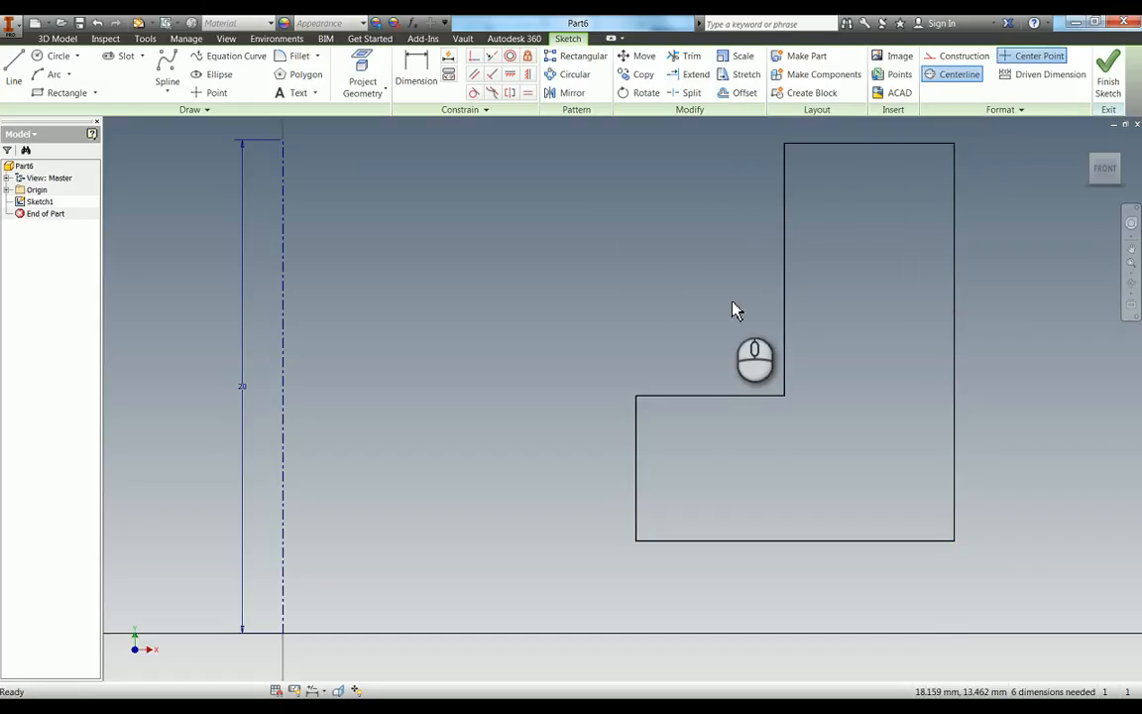
mouse_move(662, 226)
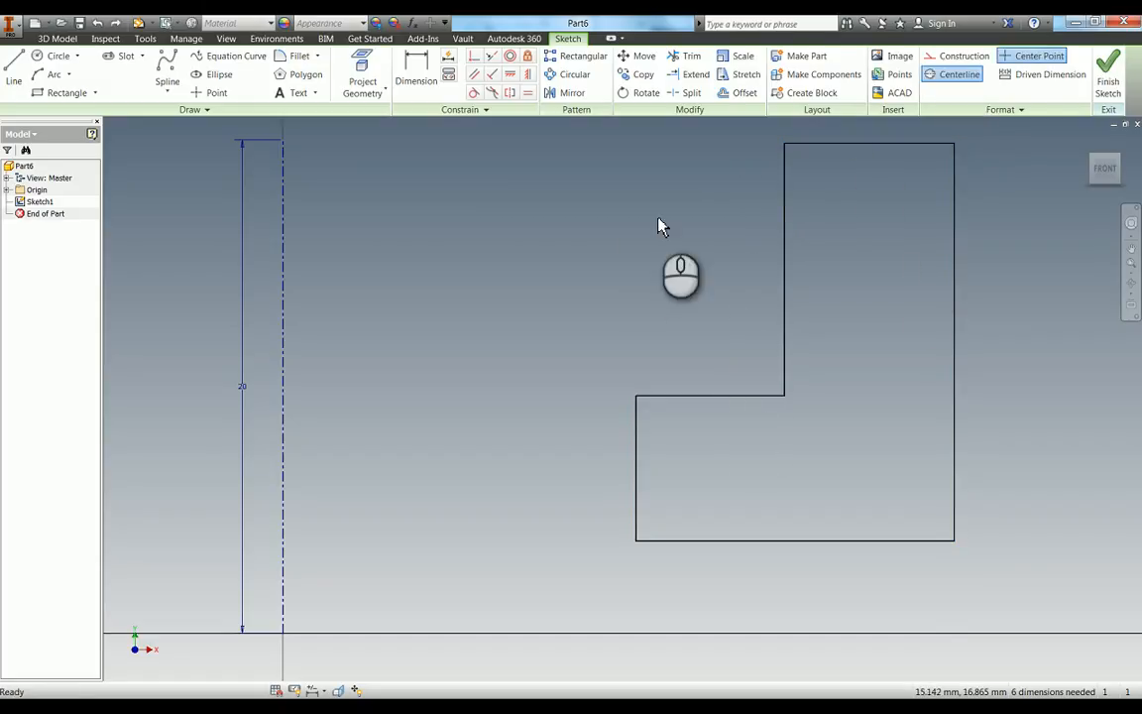
Step: Dimension the profile's right vertical side at 20 mm and its upper step at 8
click(416, 71)
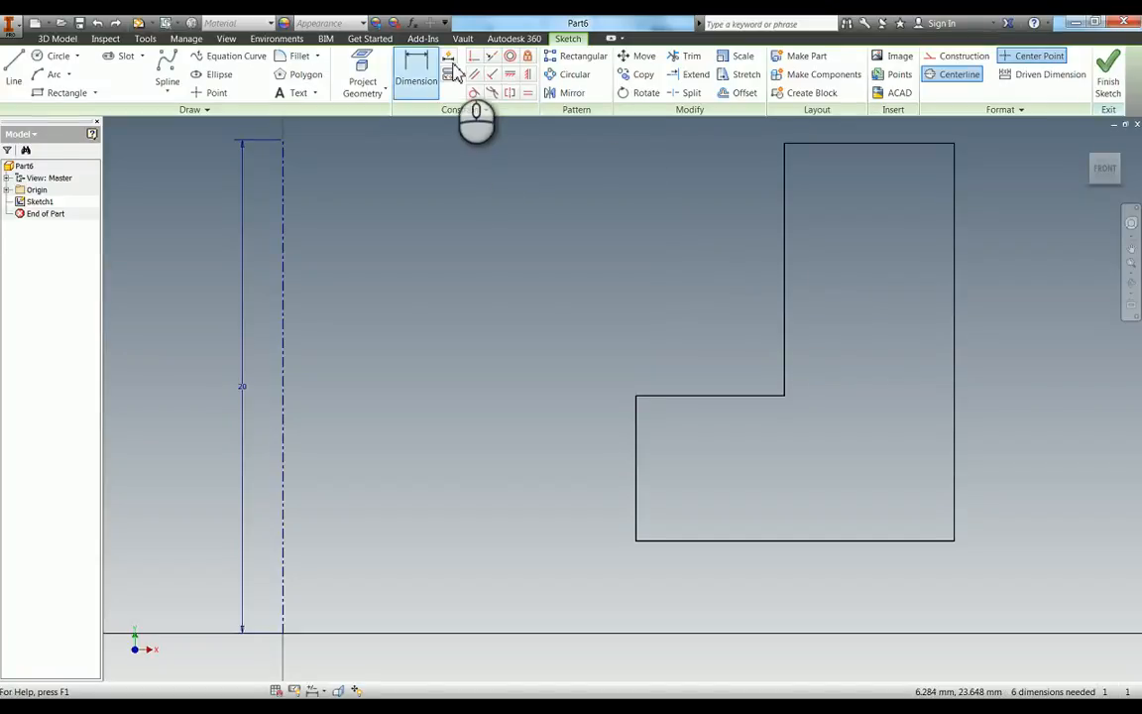
mouse_move(416, 81)
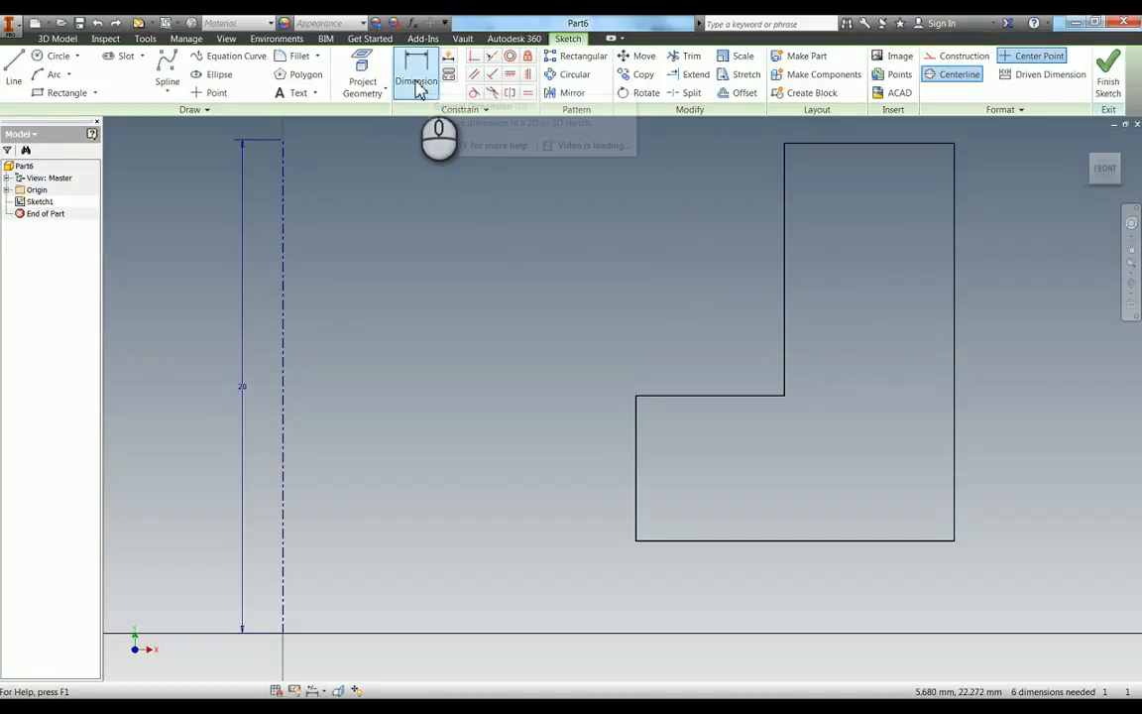
click(416, 74)
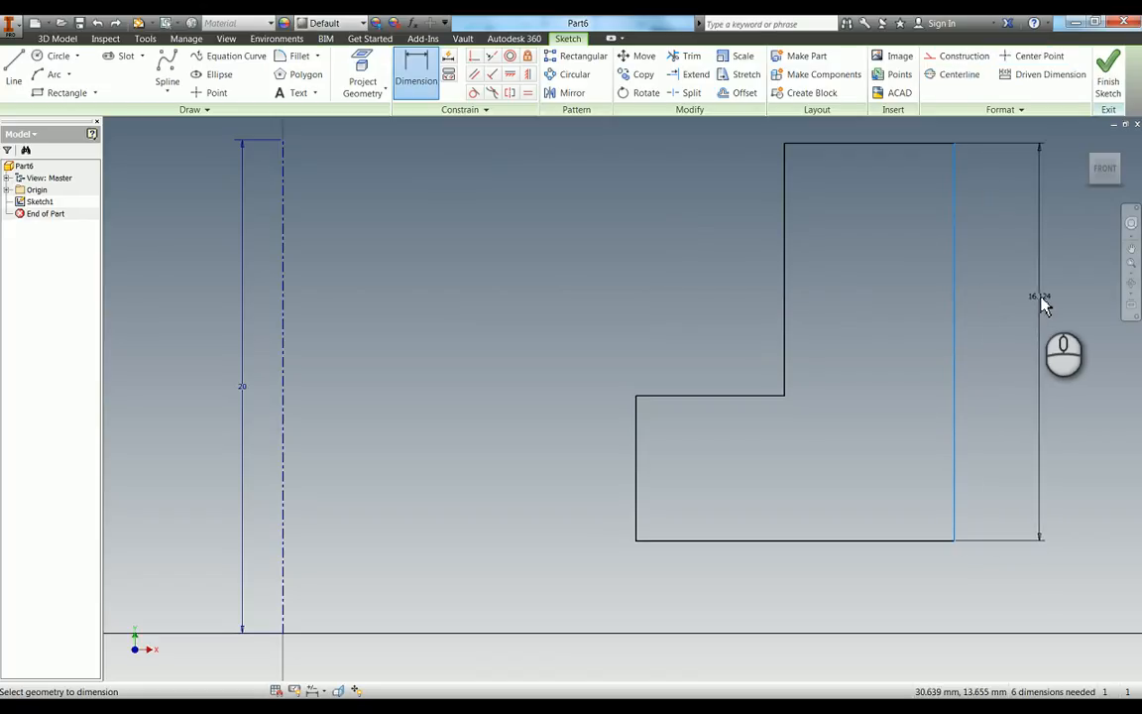
click(1038, 297)
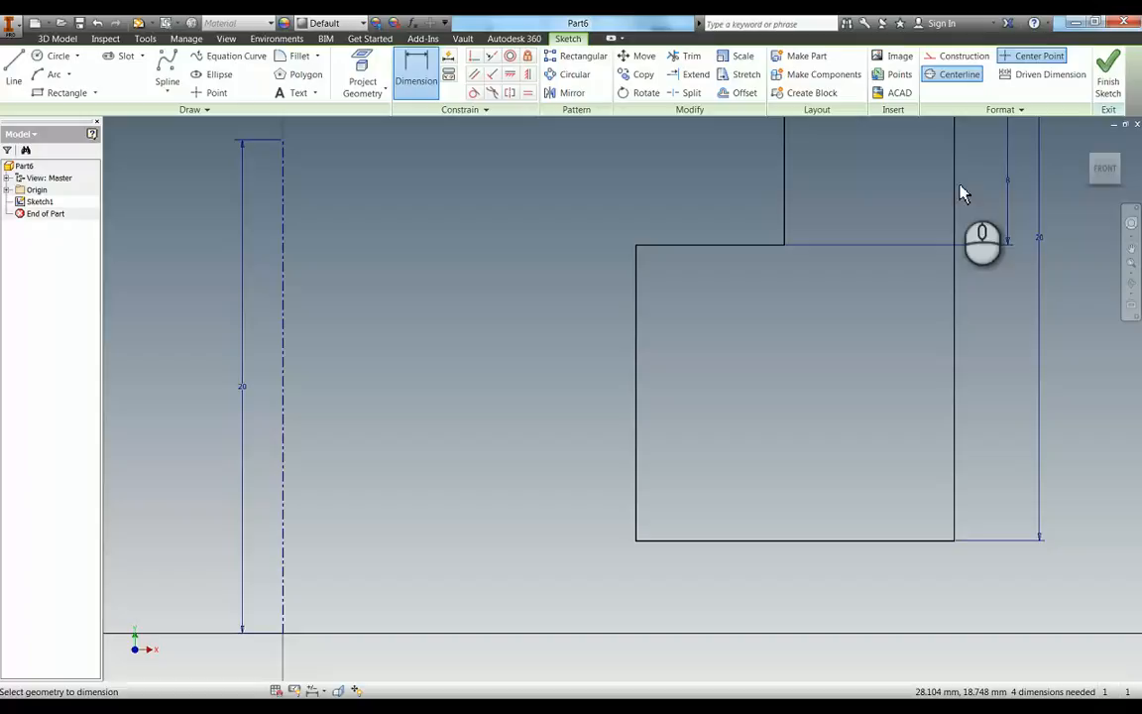
mouse_move(729, 231)
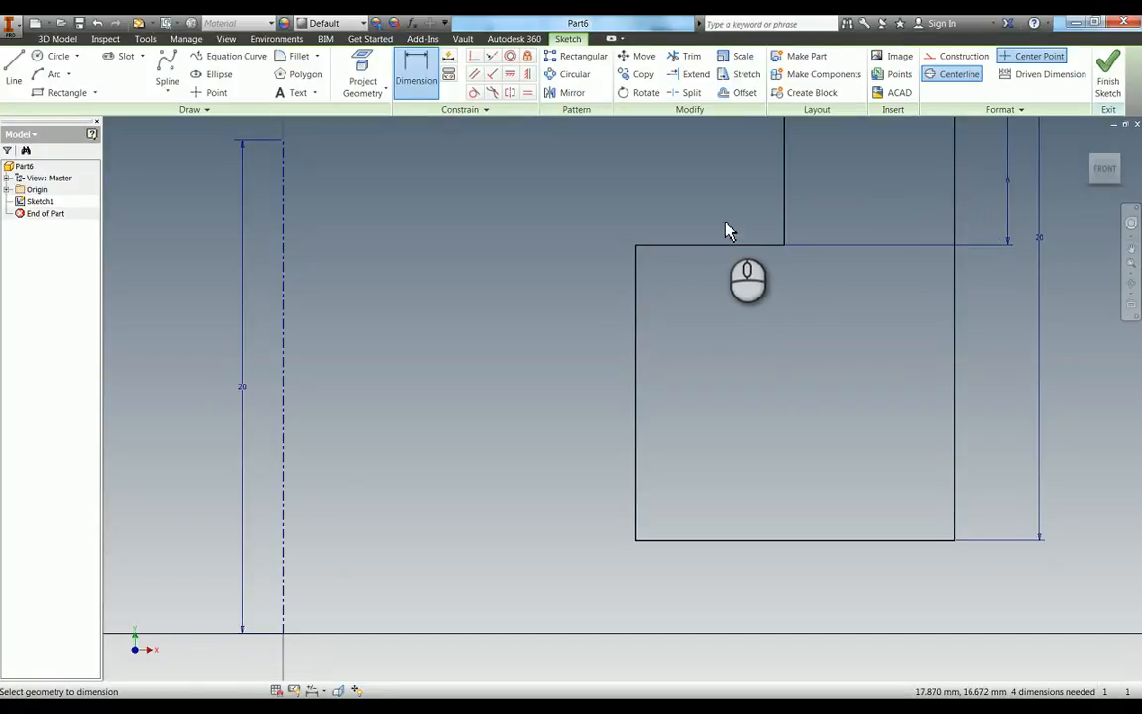
mouse_move(721, 300)
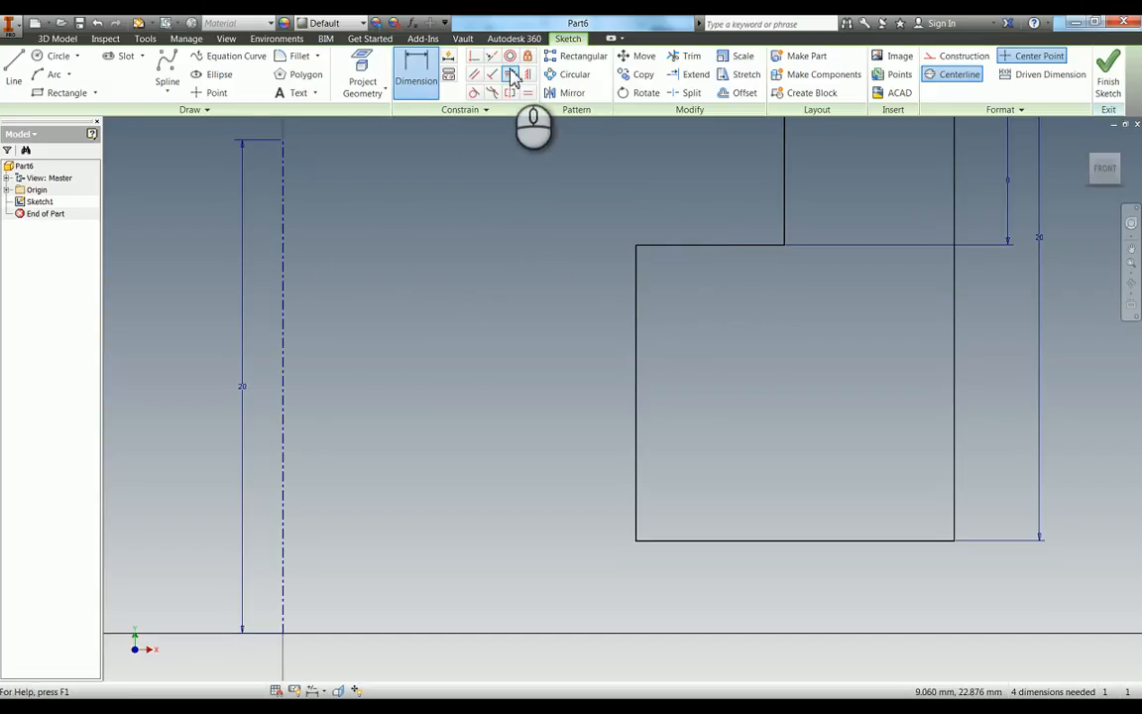
Step: Begin a Horizontal constraint from the centreline's midpoint to the right side's midpoint
click(416, 74)
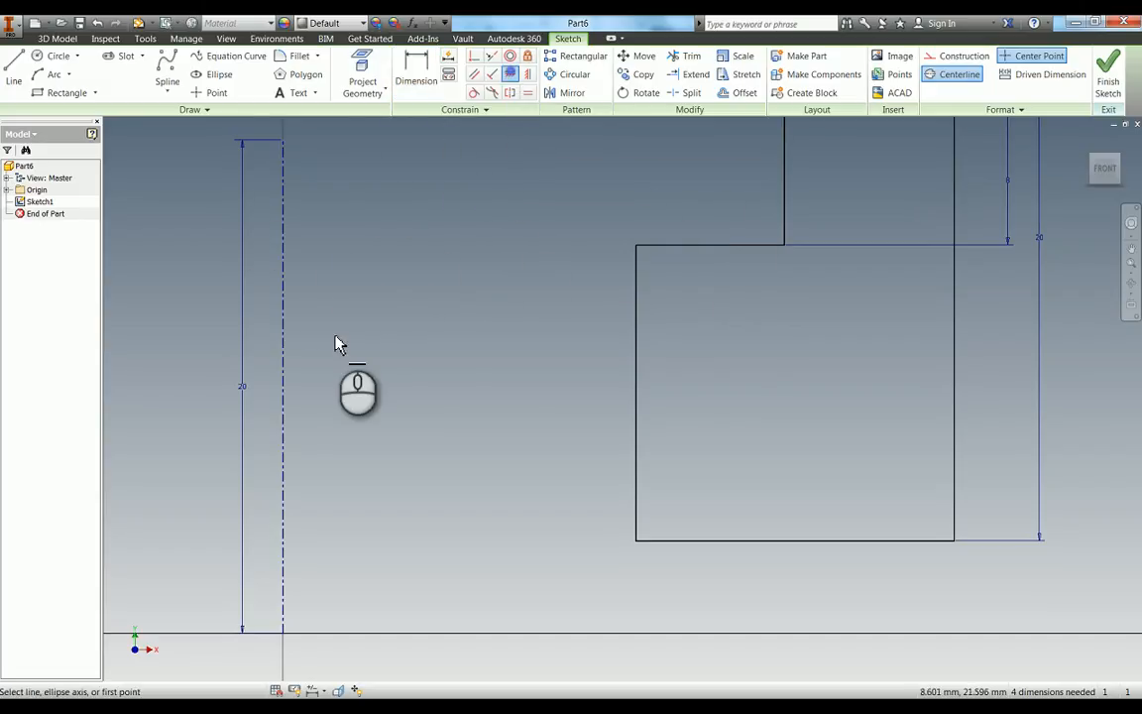
mouse_move(285, 394)
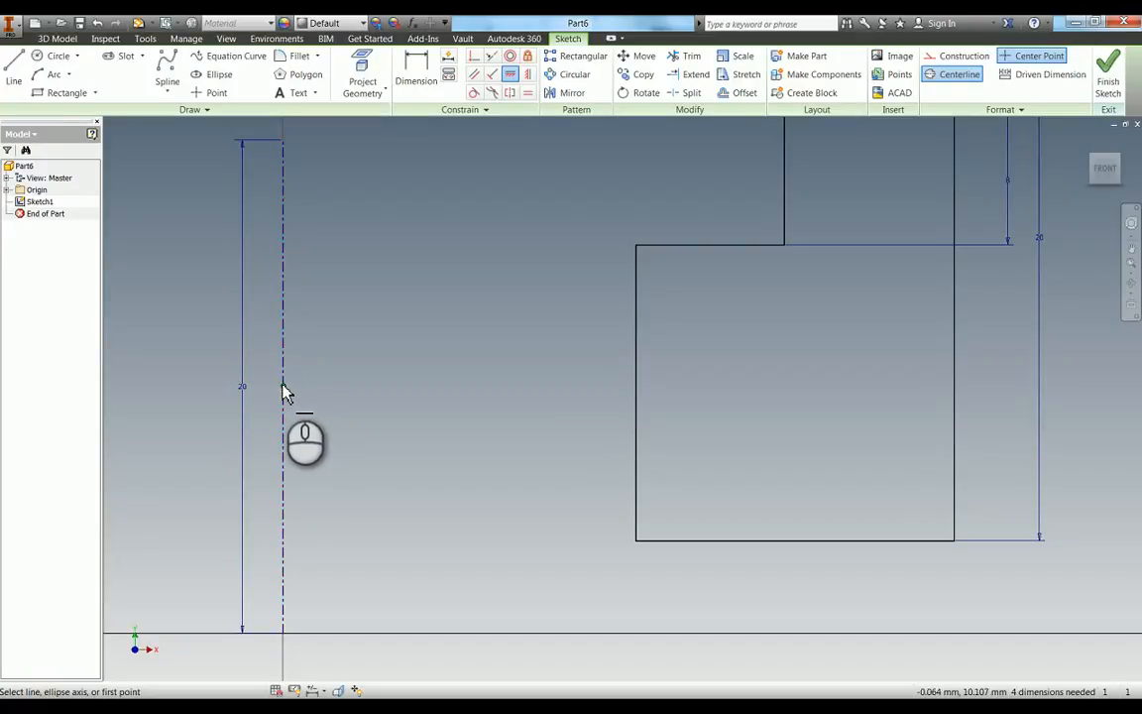
click(282, 386)
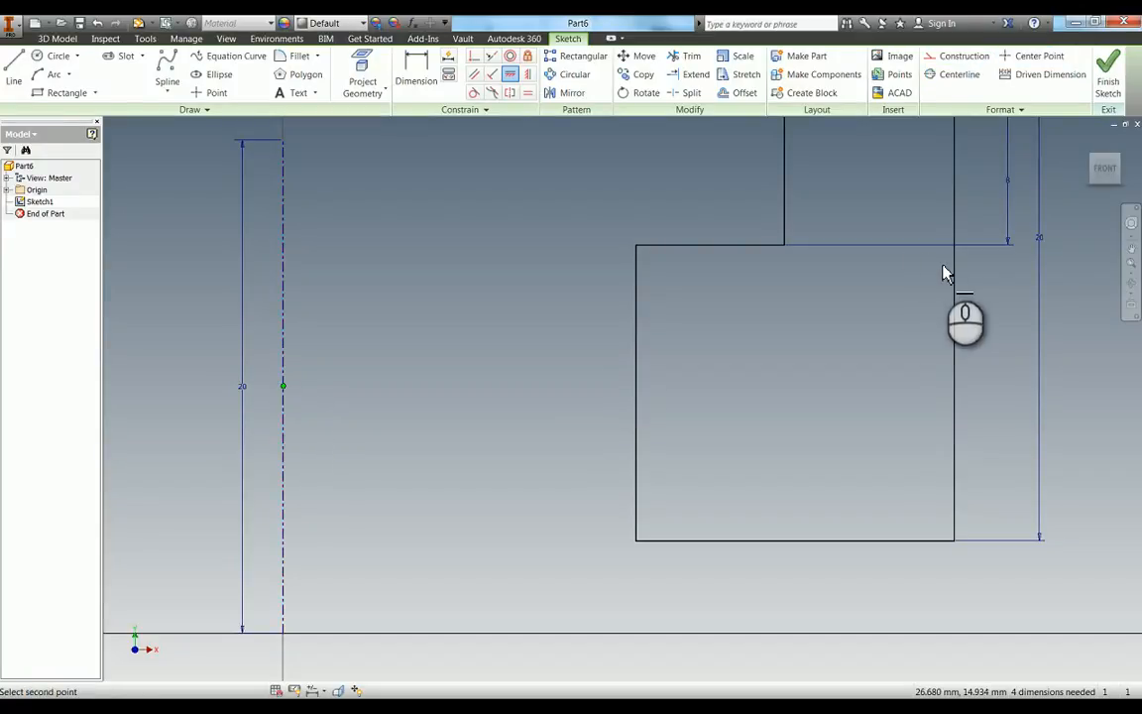
mouse_move(959, 288)
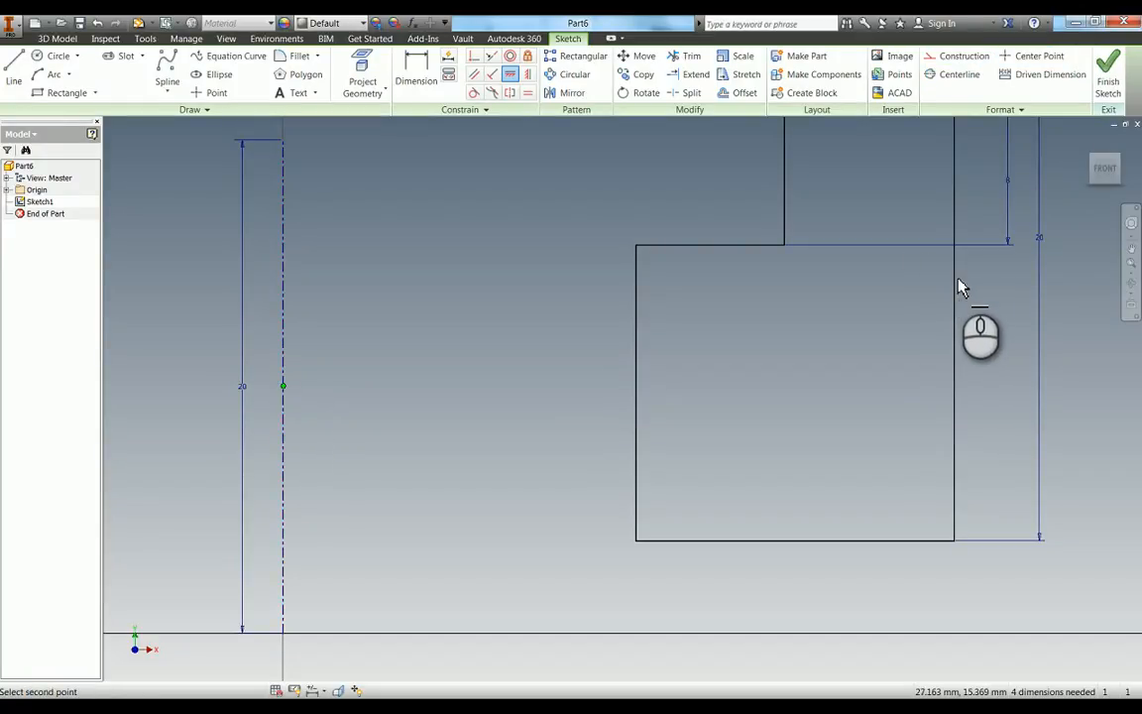
mouse_move(955, 298)
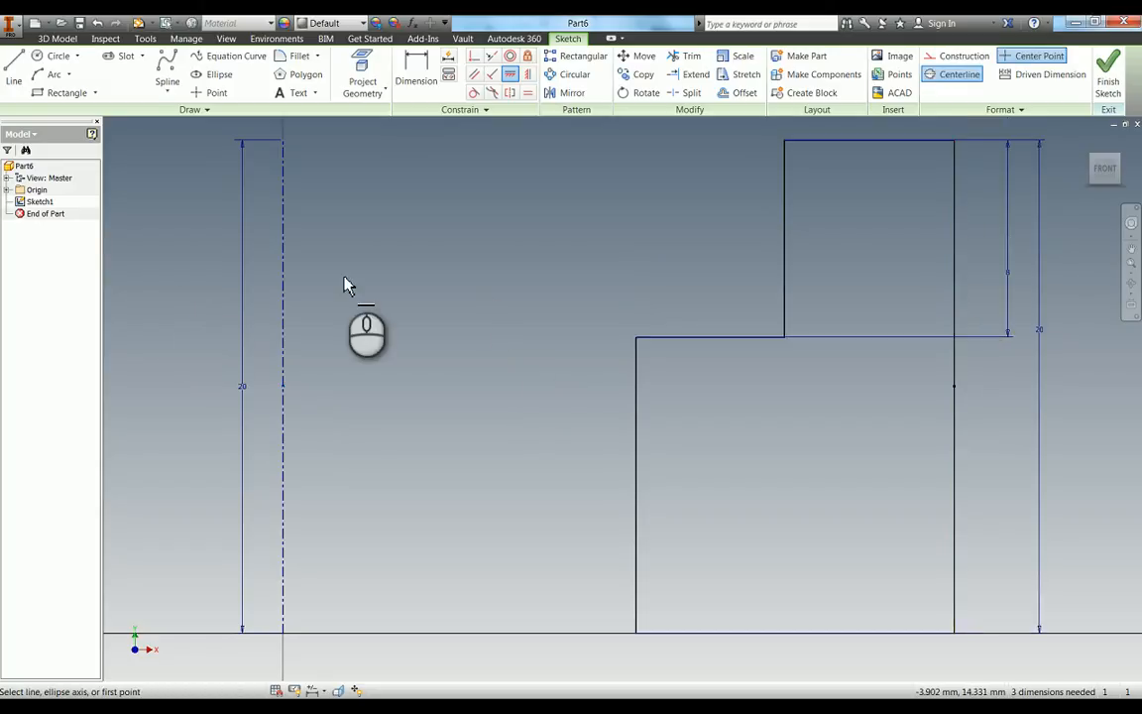
mouse_move(922, 205)
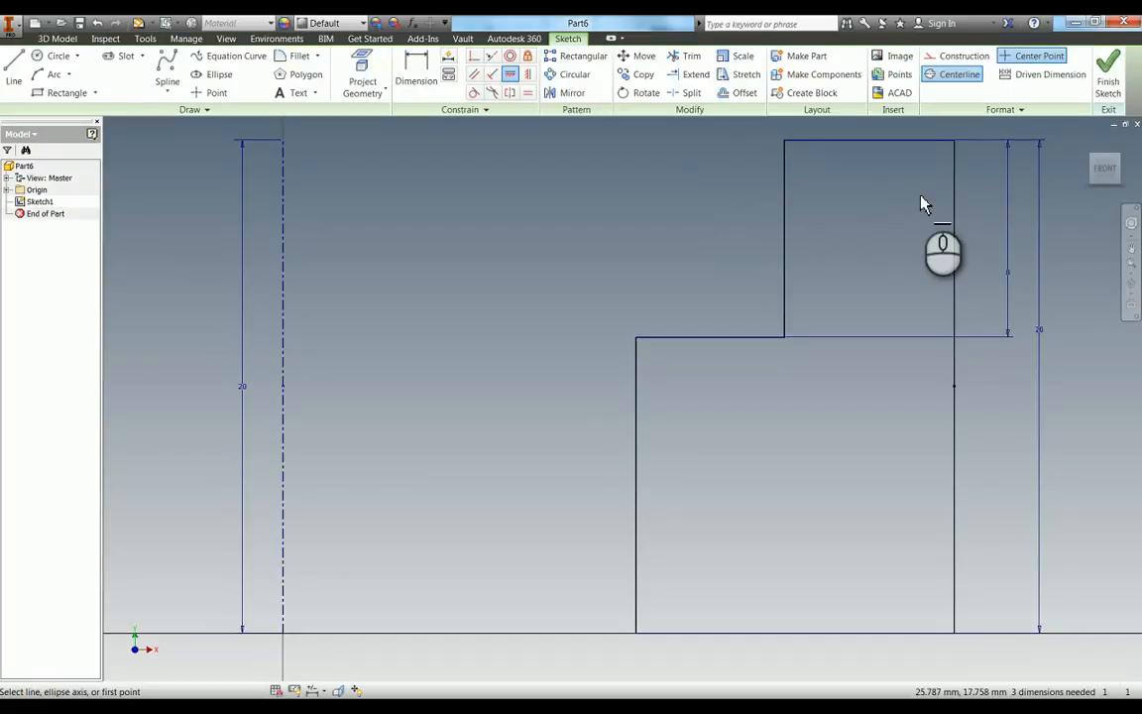
mouse_move(681, 323)
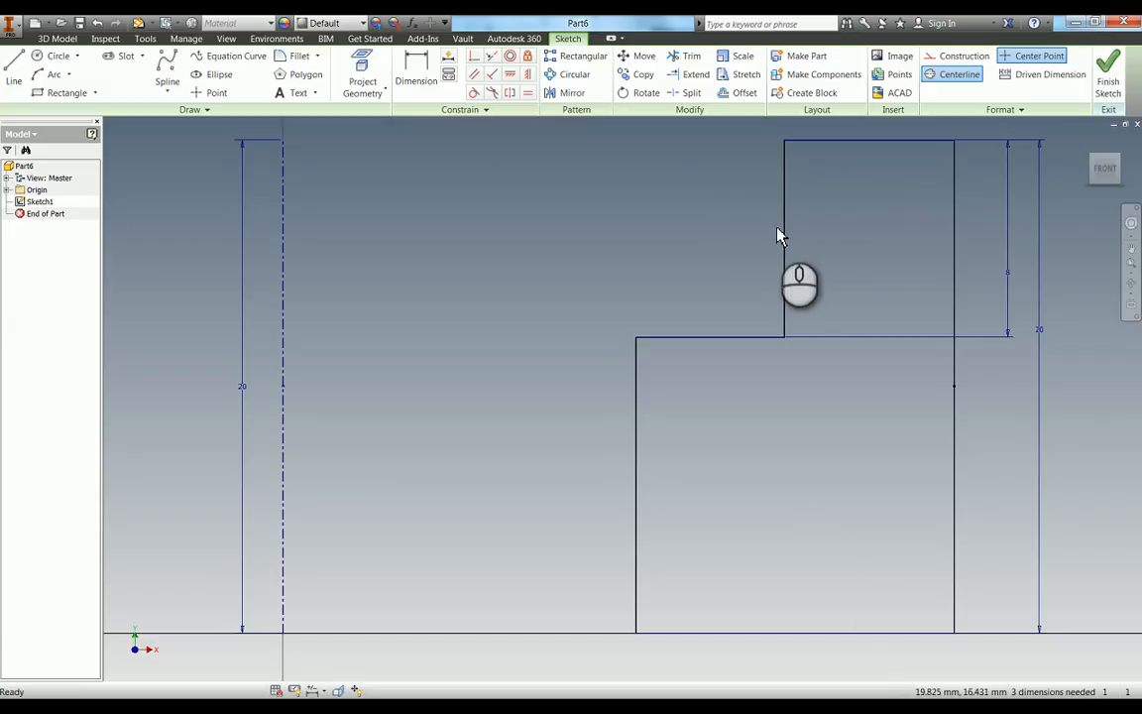
Step: Add 88, 90 and 100 mm diameter dimensions from the centreline to the vertical lines
click(783, 238)
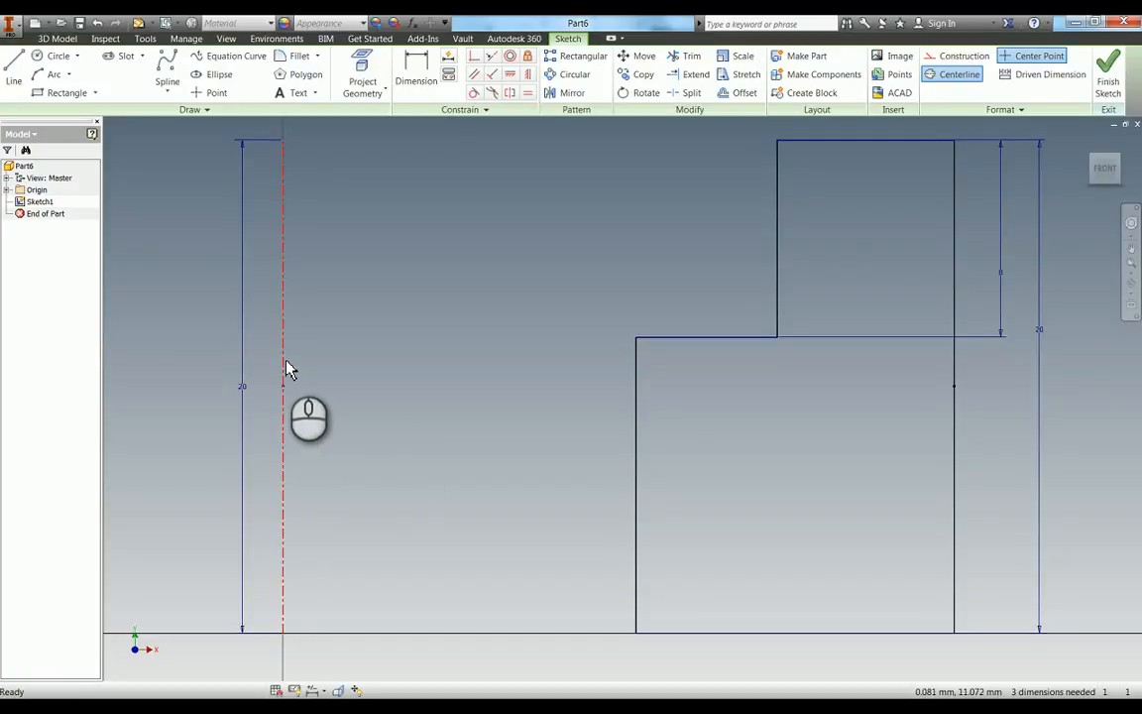
click(416, 72)
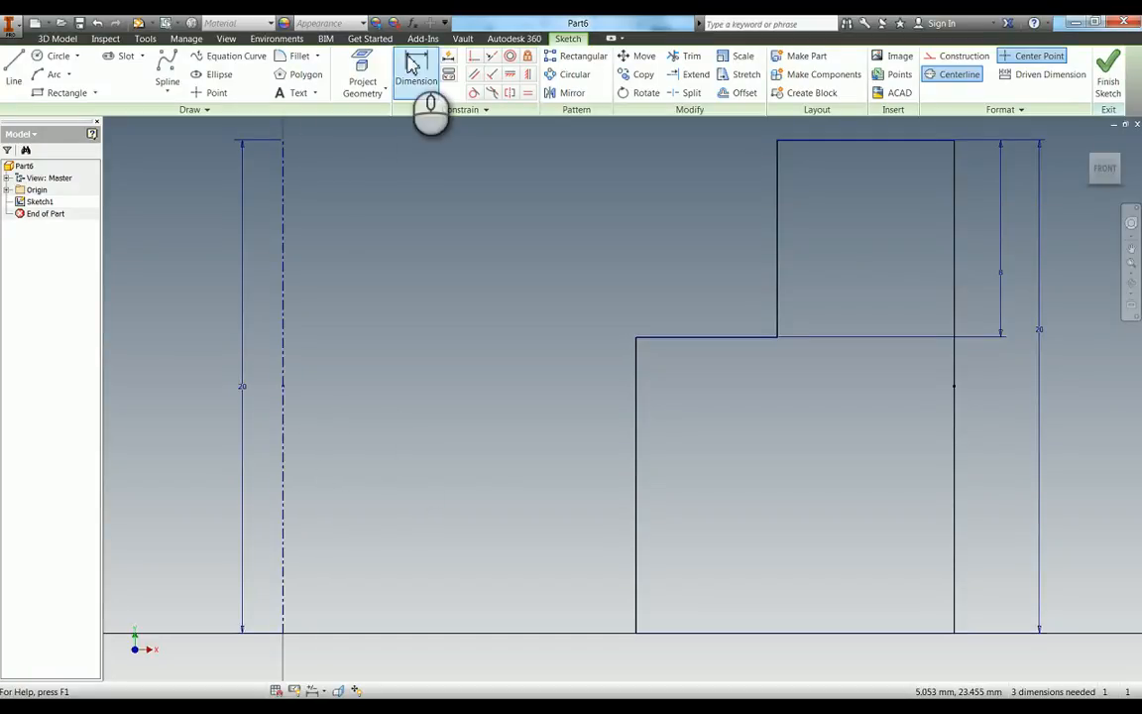
click(416, 74)
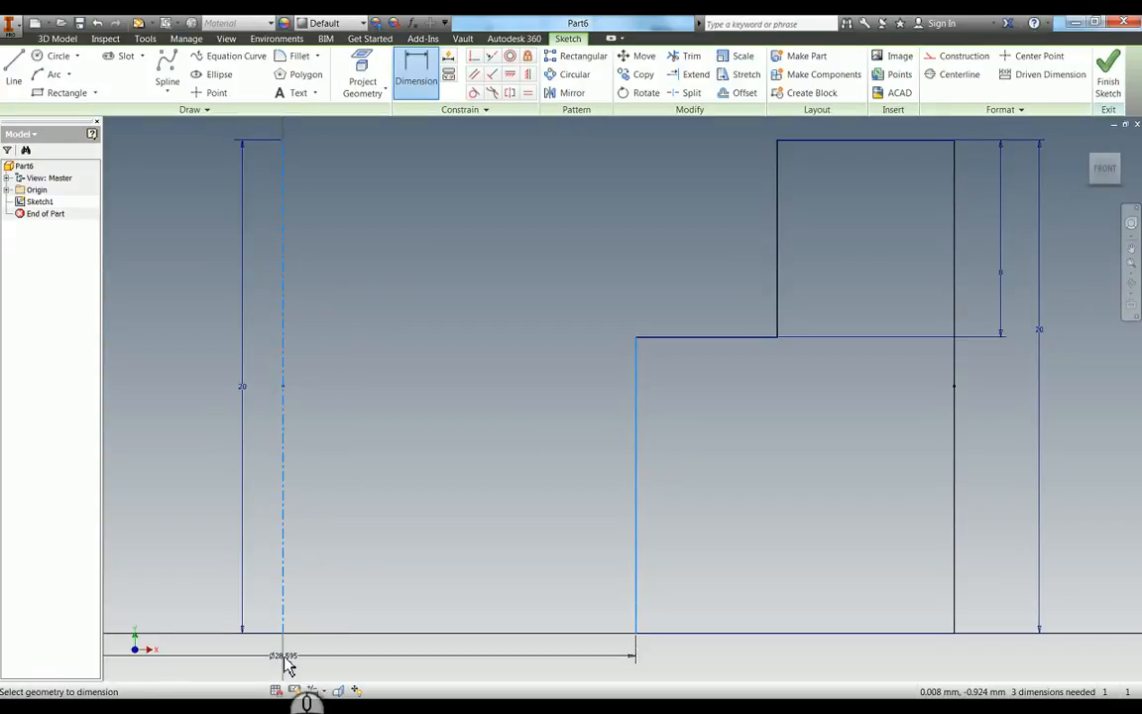
click(287, 655)
text(90)
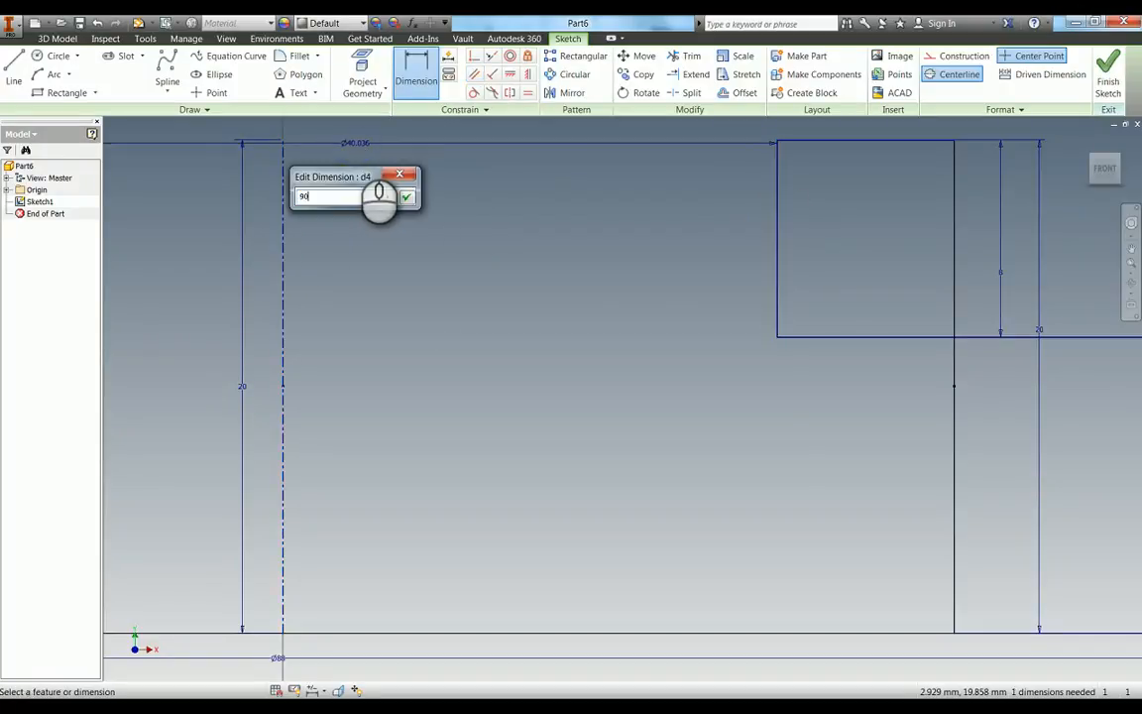
click(406, 197)
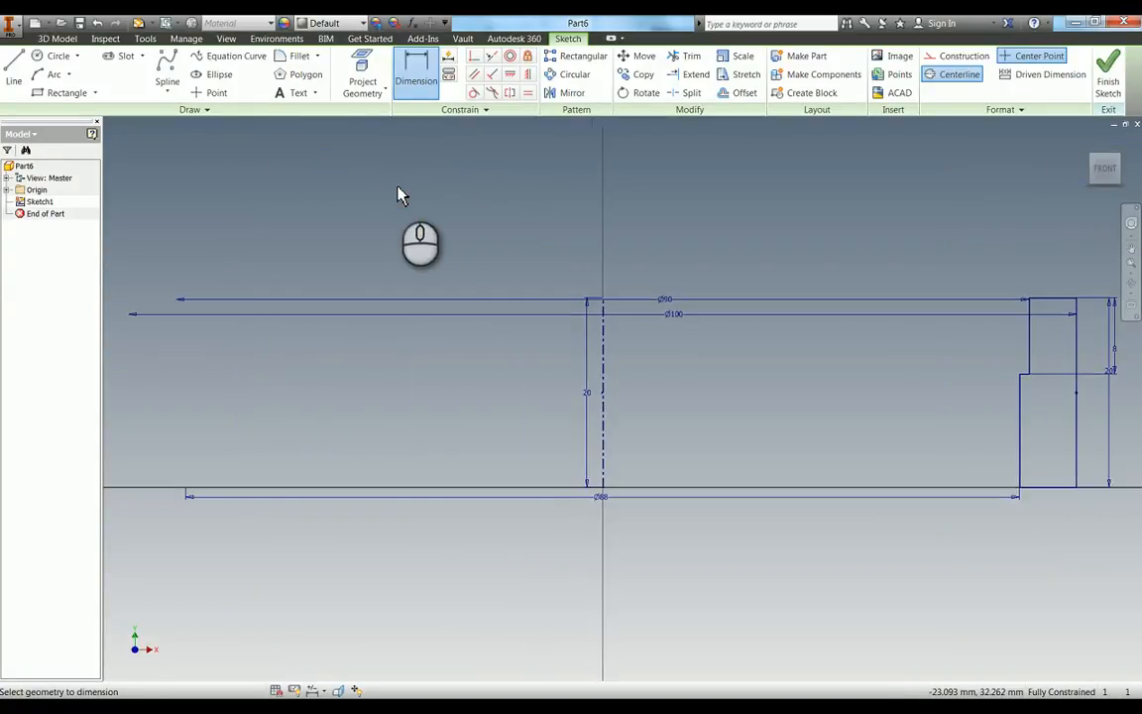
mouse_move(865, 401)
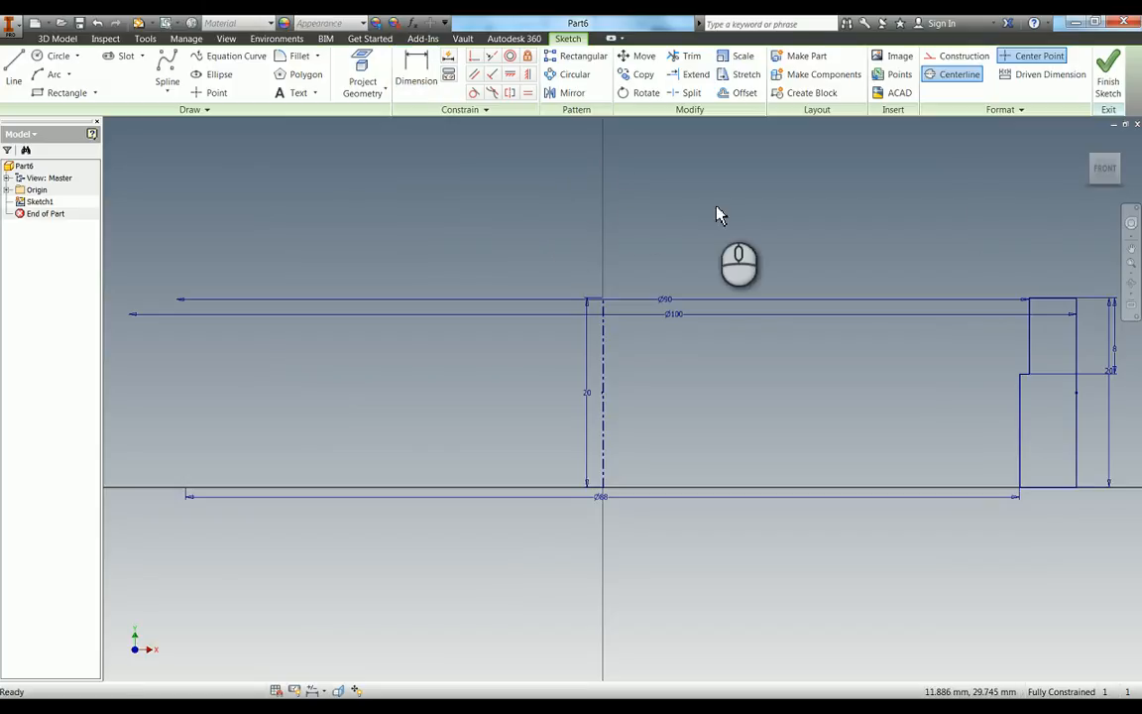
mouse_move(1026, 136)
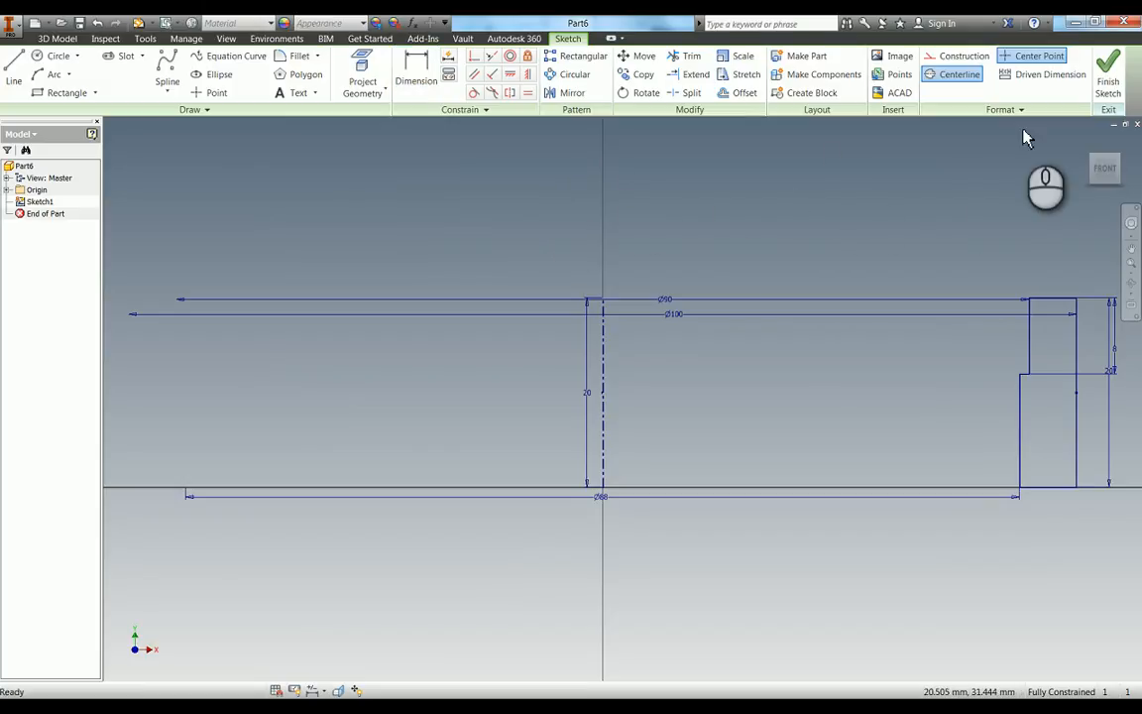
mouse_move(618, 186)
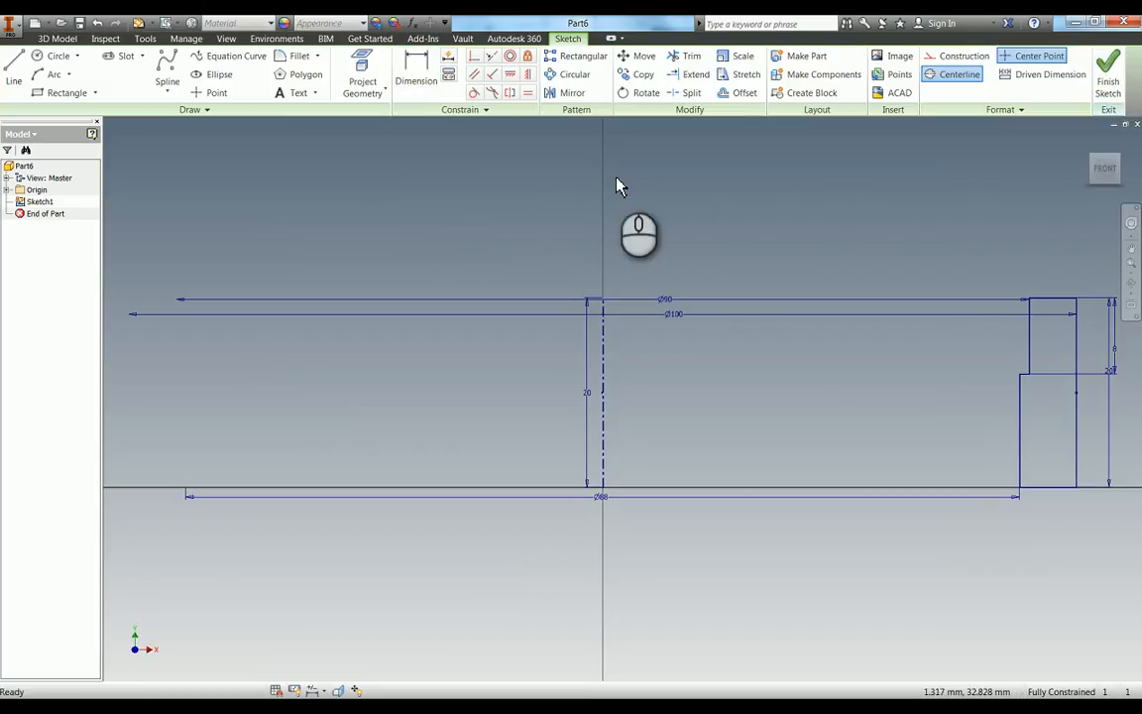
mouse_move(203, 200)
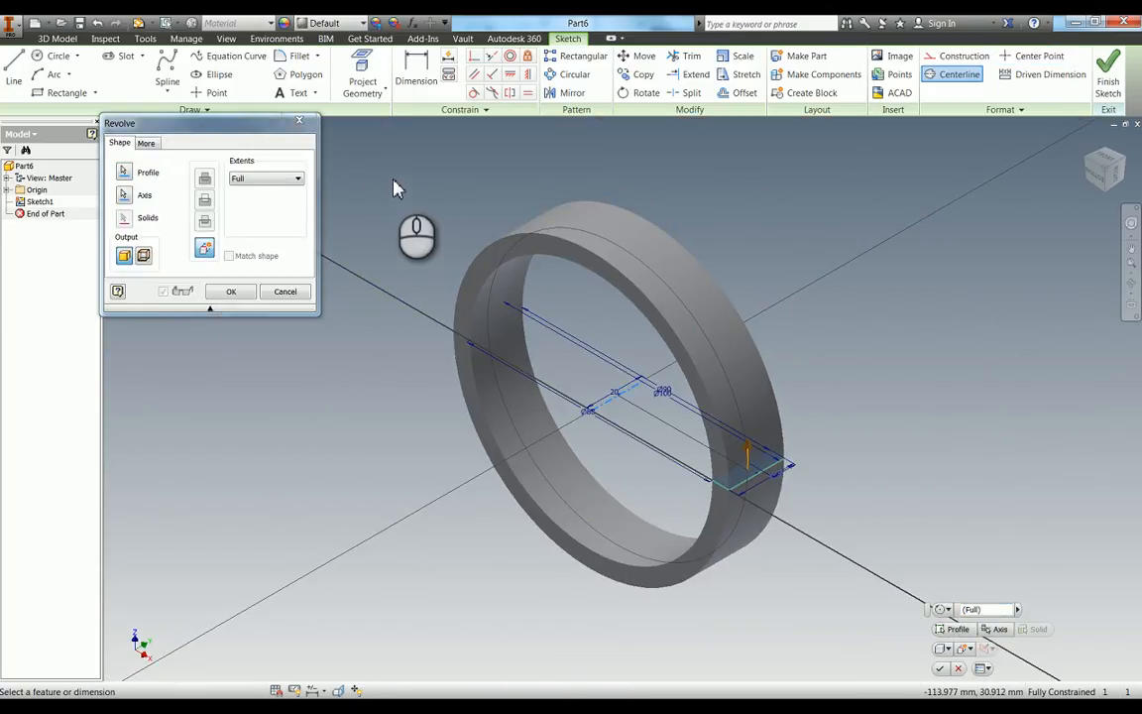
mouse_move(456, 199)
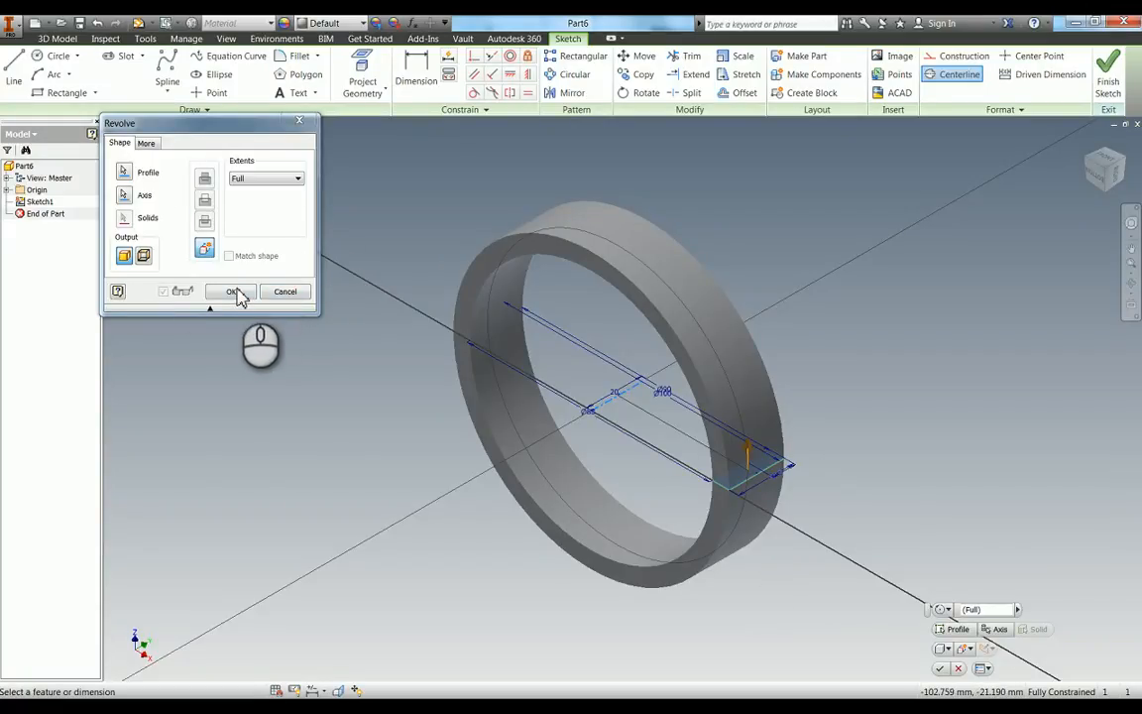
Step: Revolve the profile a full 360° about the centreline to create Revolution1
click(230, 291)
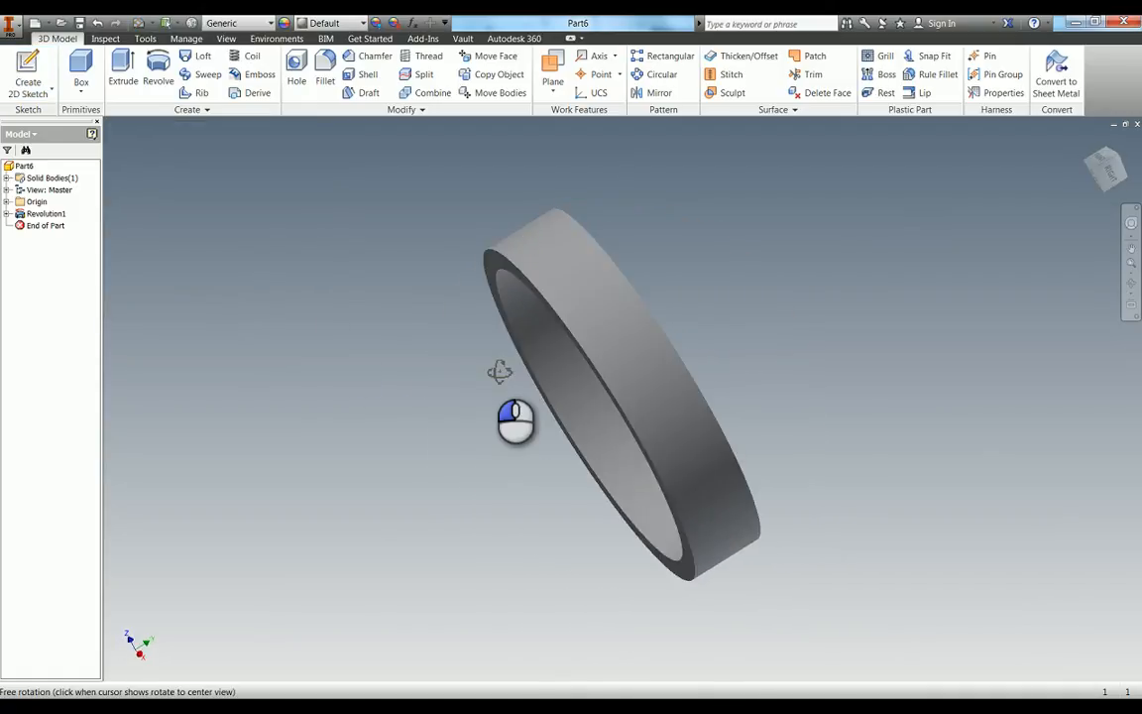
Step: Orbit the view to inspect the ring's stepped inner lip
drag(516, 422, 414, 422)
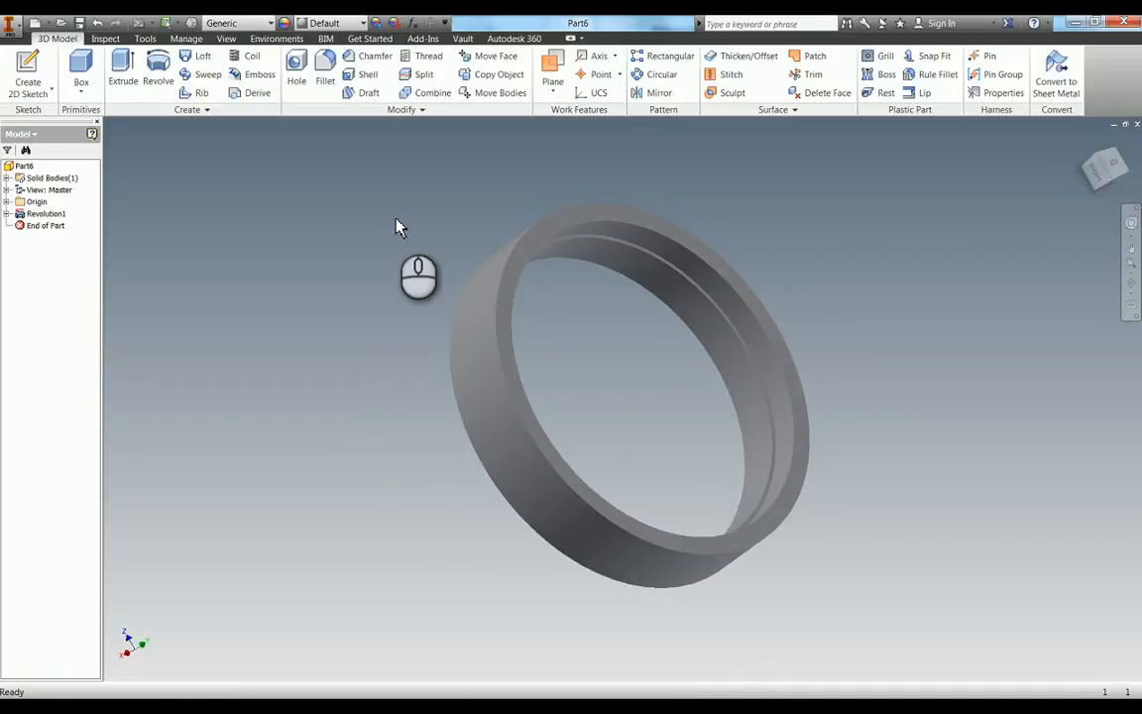
mouse_move(290, 126)
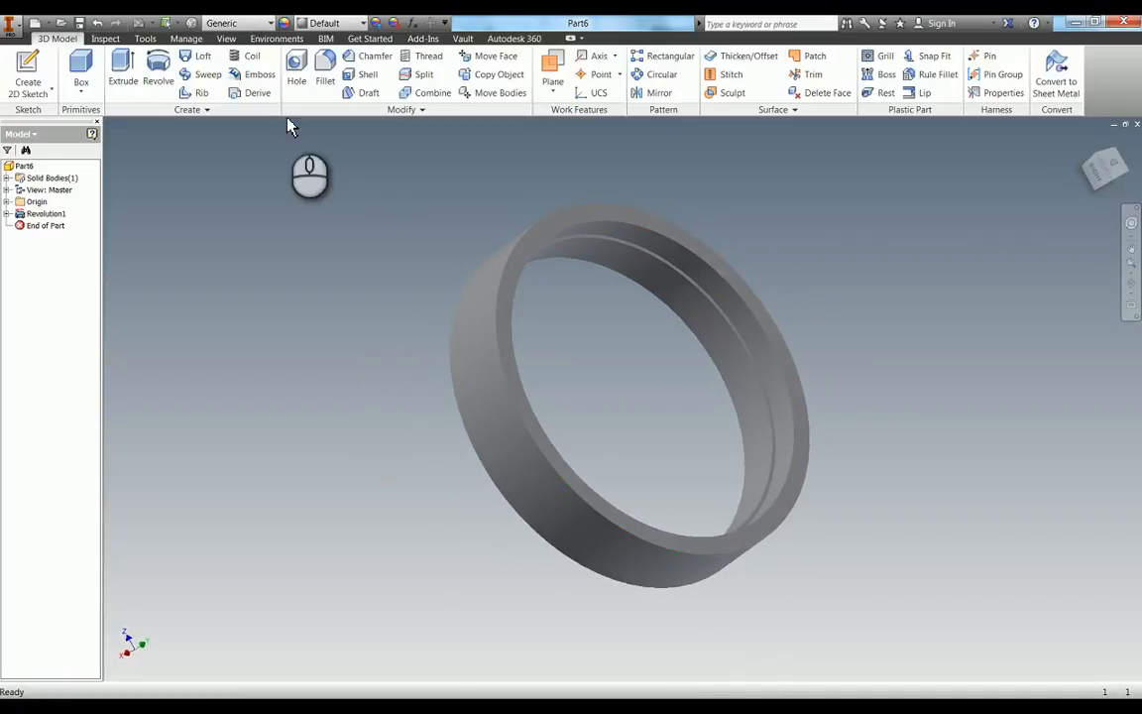
click(605, 248)
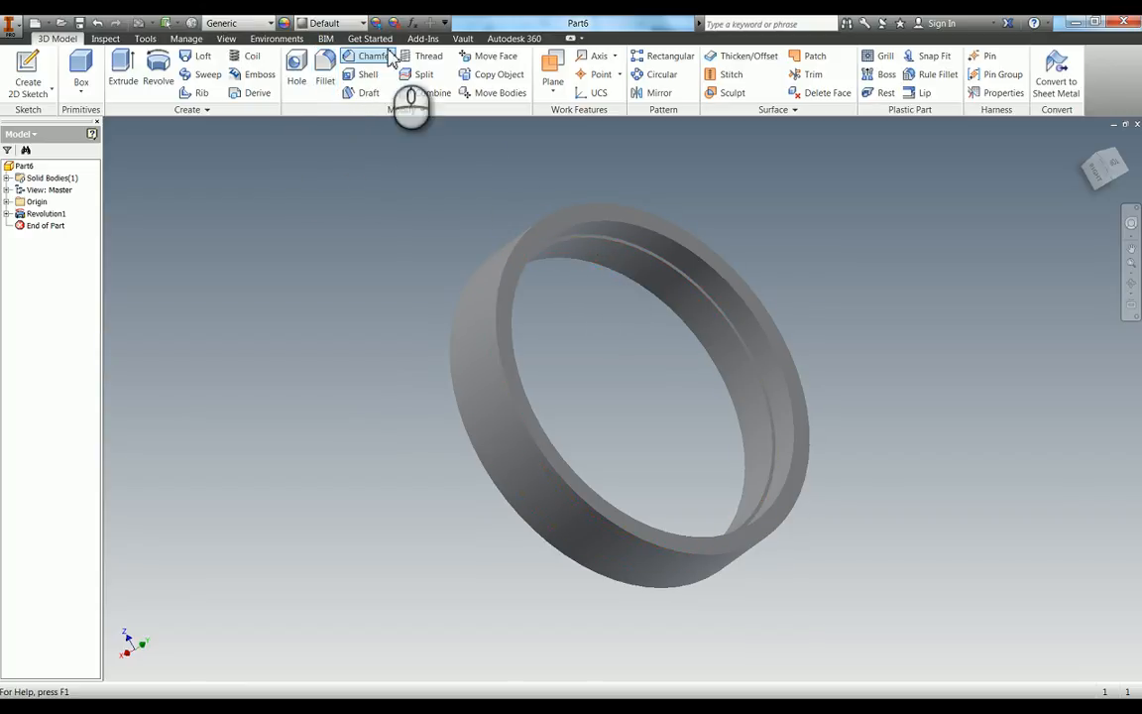
mouse_move(370, 55)
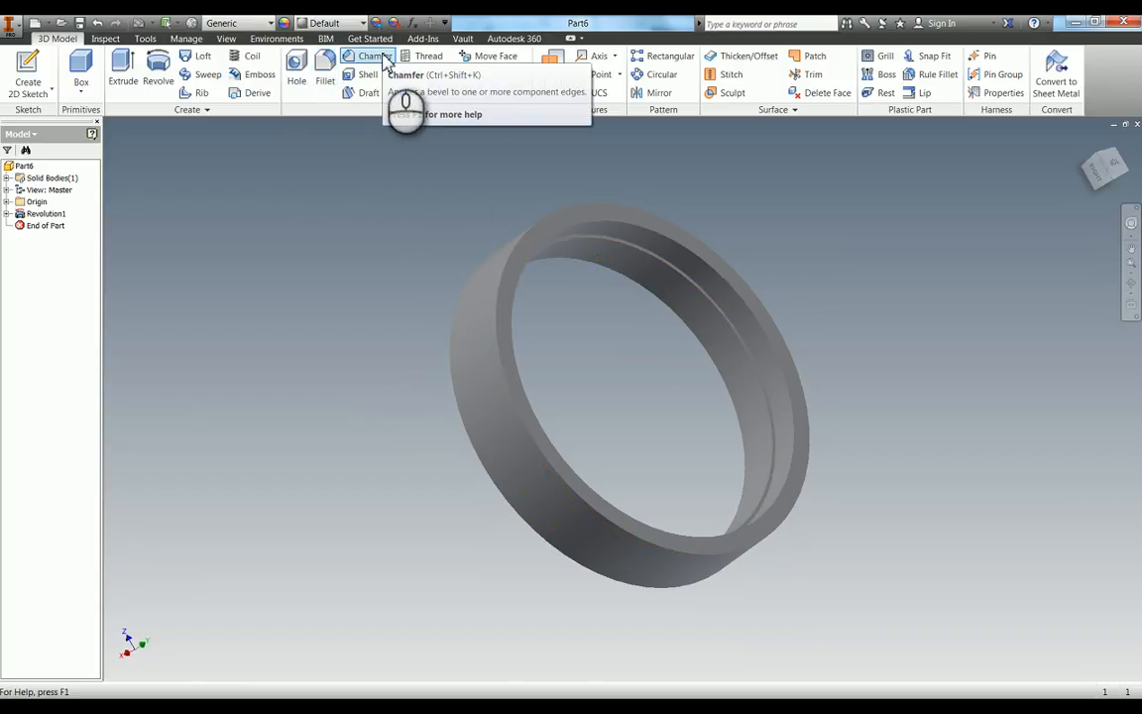
Step: Chamfer the ring's inner edge with a 1 mm distance, creating Chamfer1
click(370, 56)
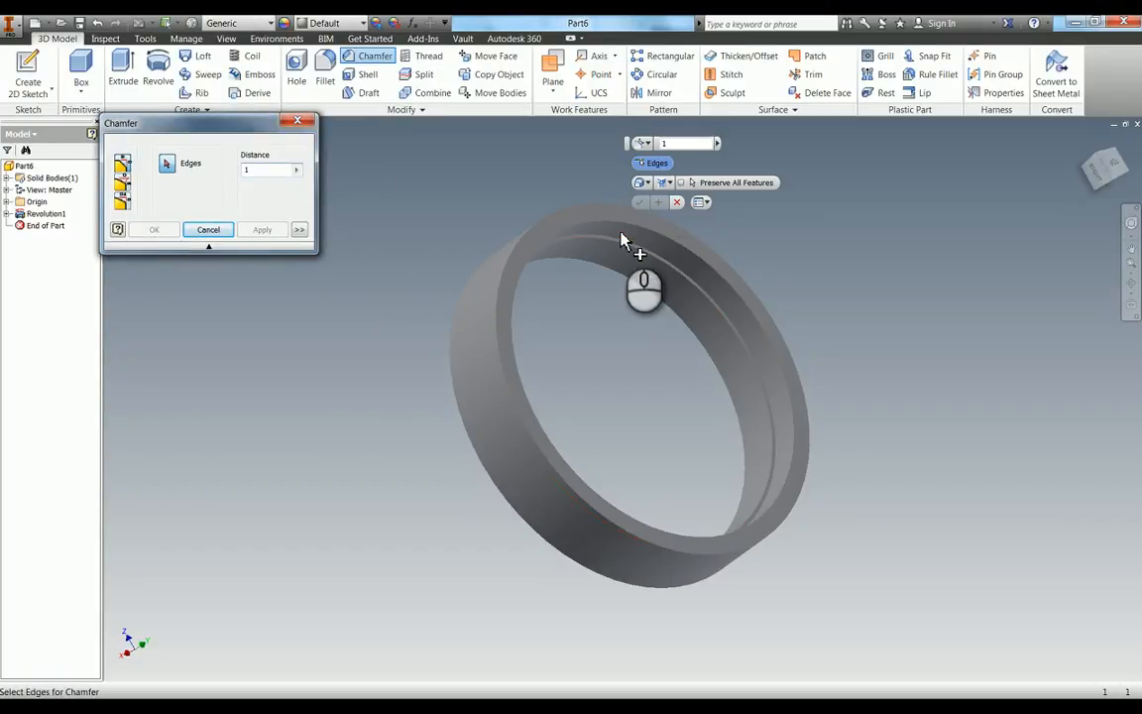
click(609, 214)
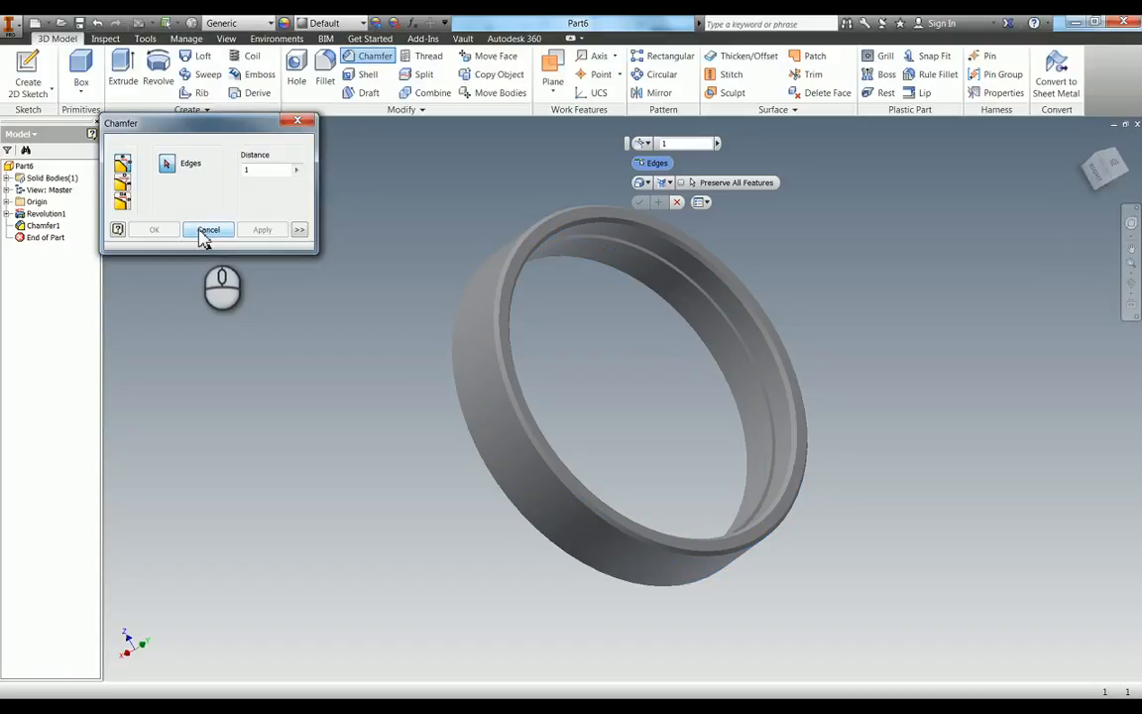
click(208, 229)
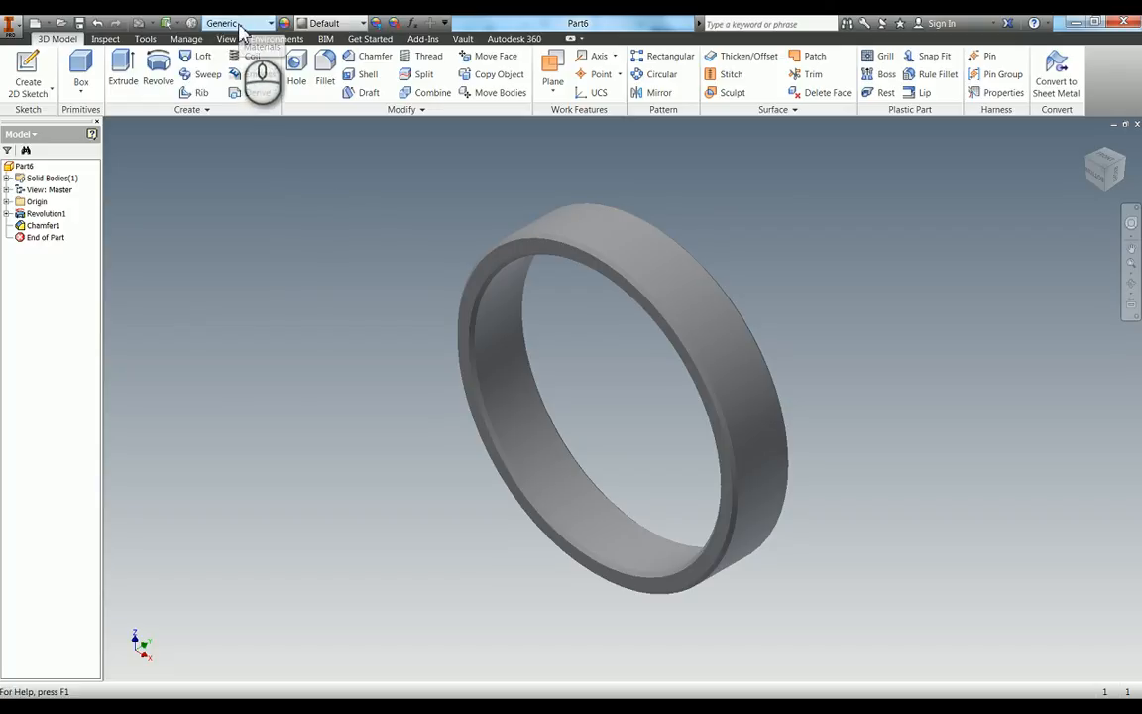
Step: Set the part material to Stainless Steel in iProperties, giving a 0.263 kg mass
click(236, 23)
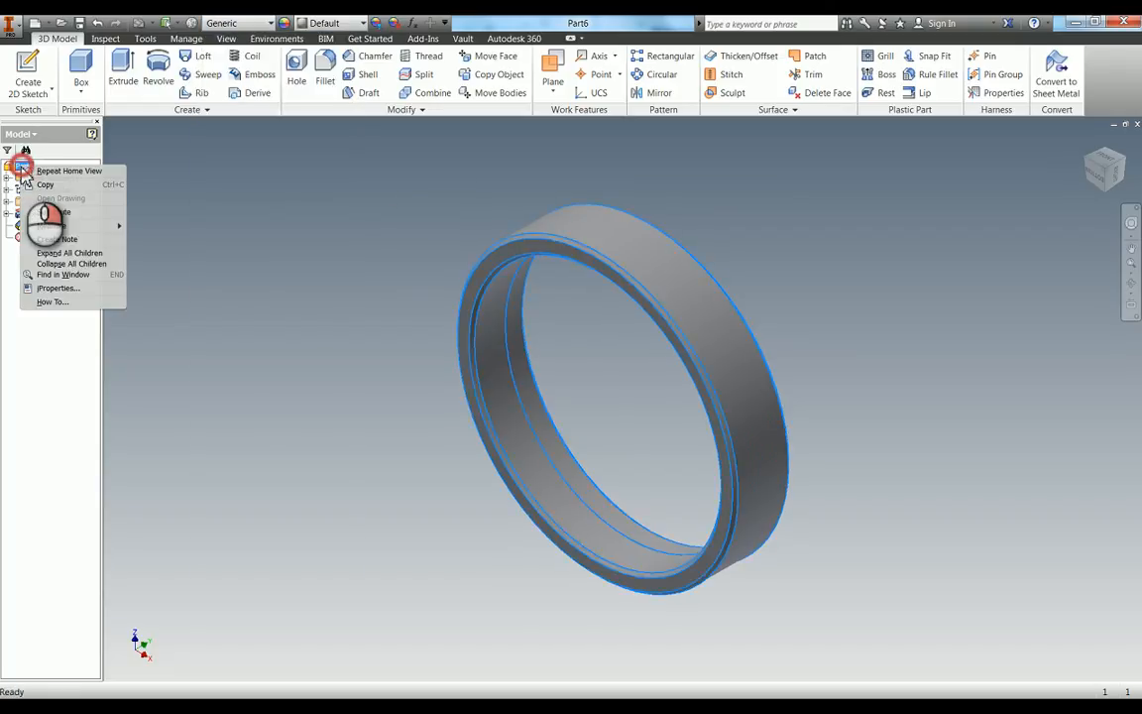
click(58, 287)
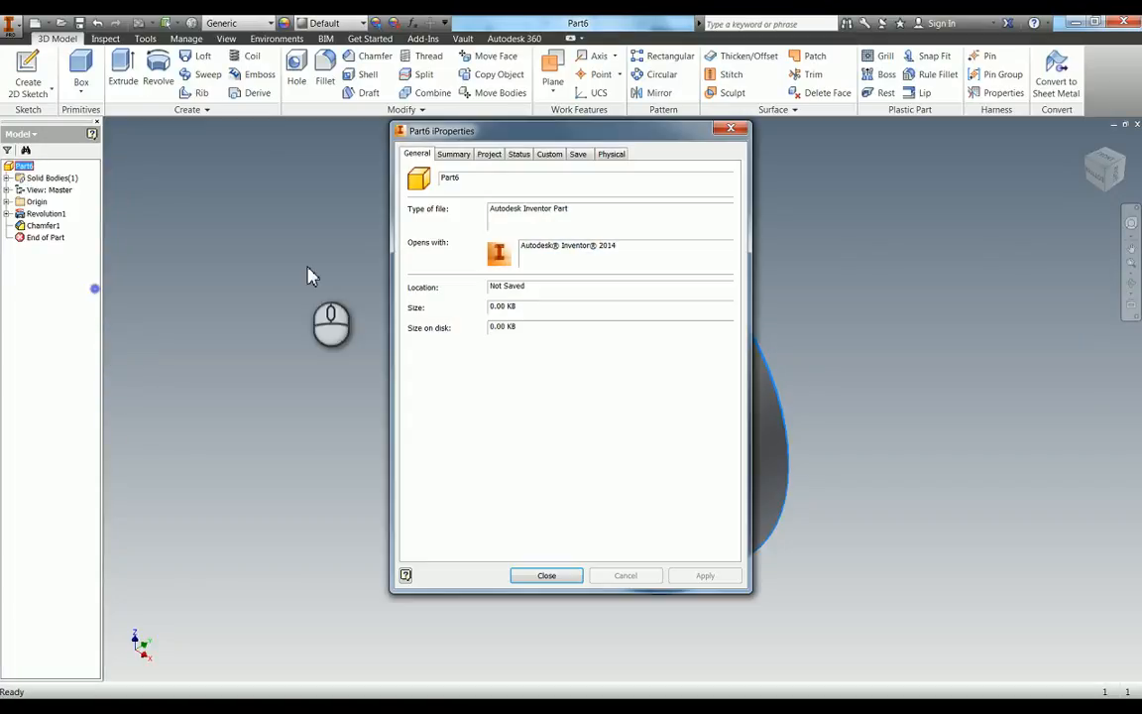
click(611, 154)
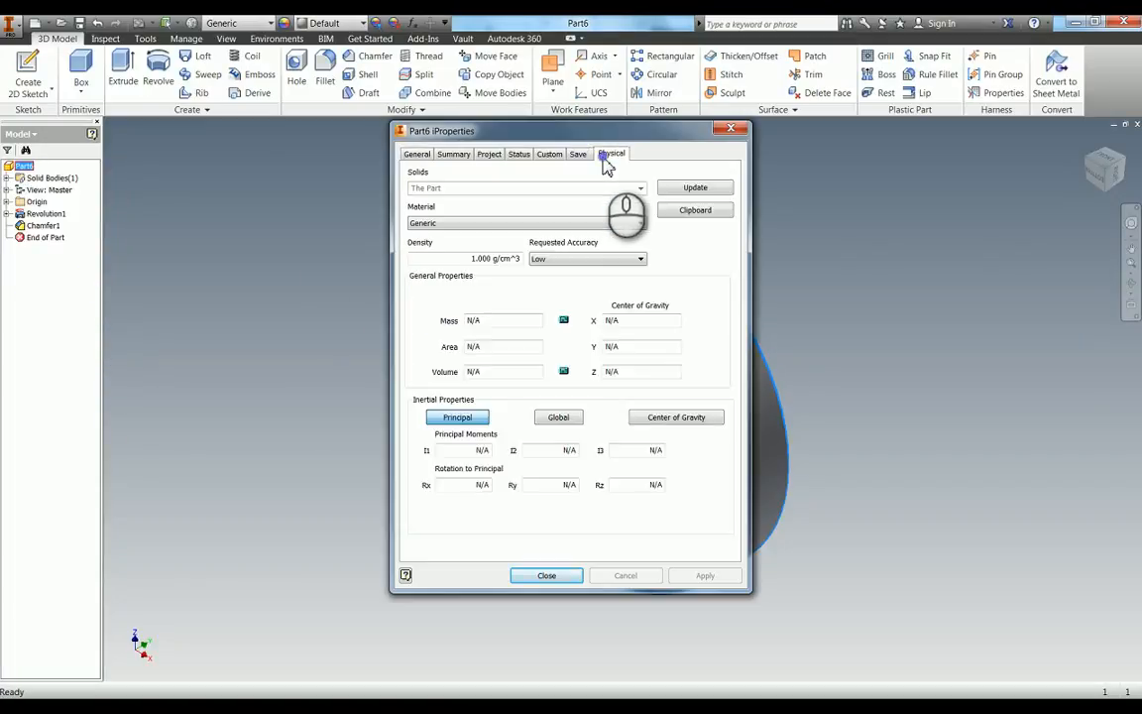
click(639, 223)
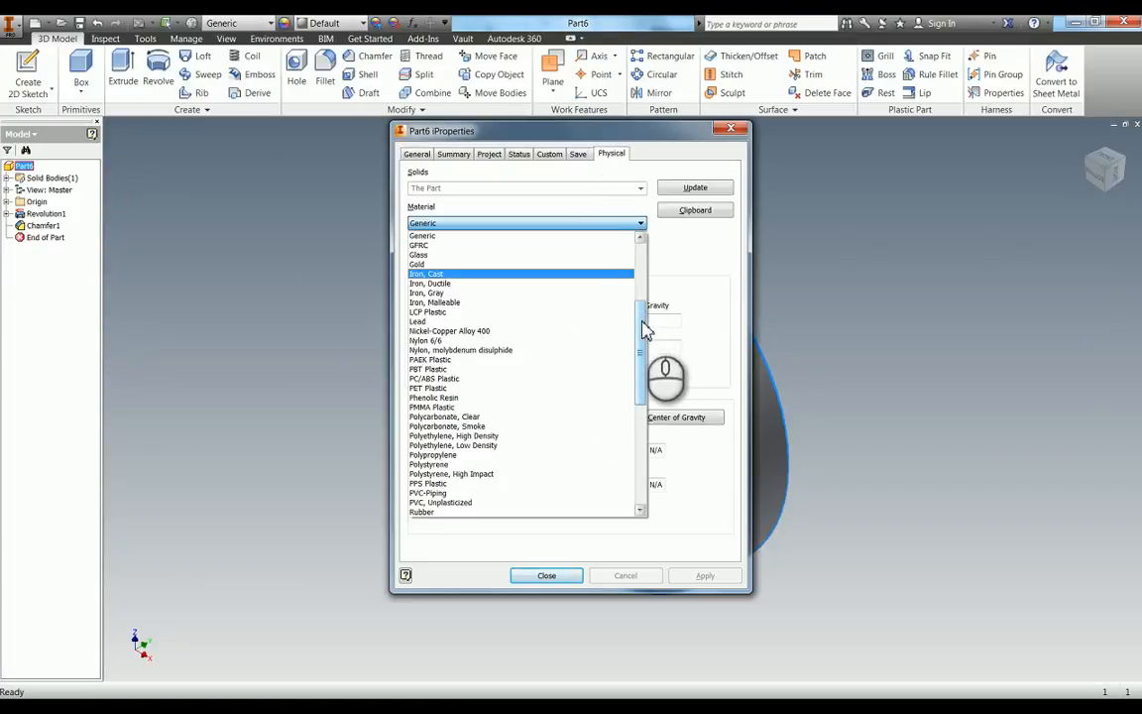
scroll(down, 3)
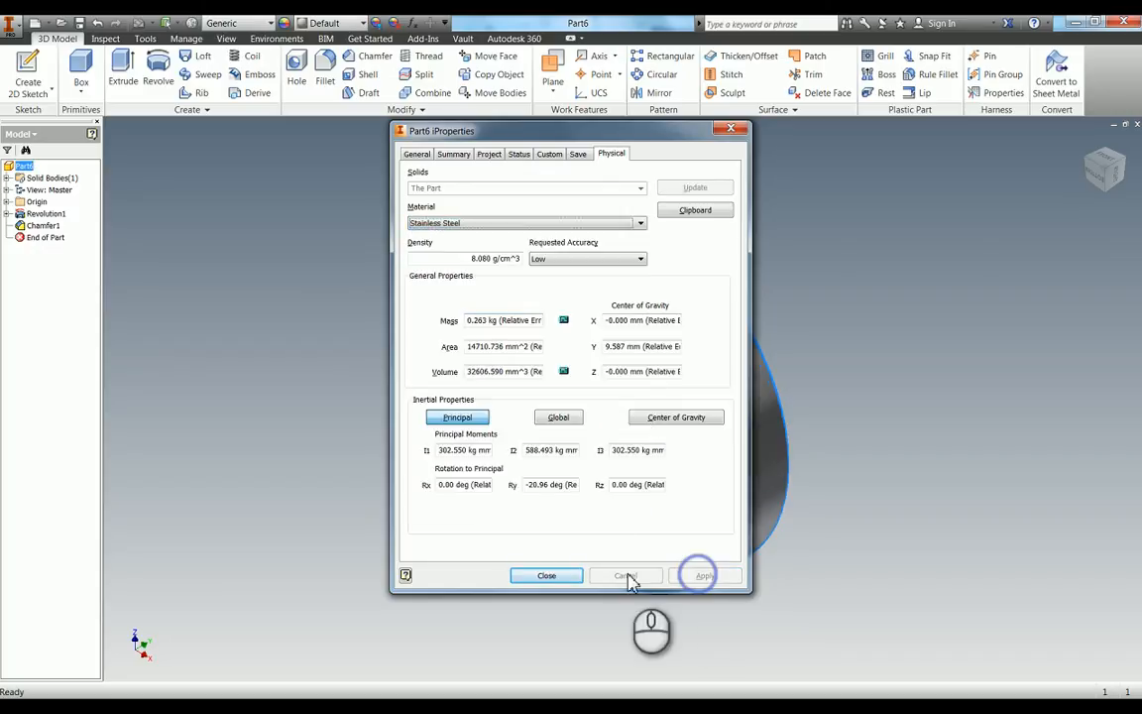
click(547, 575)
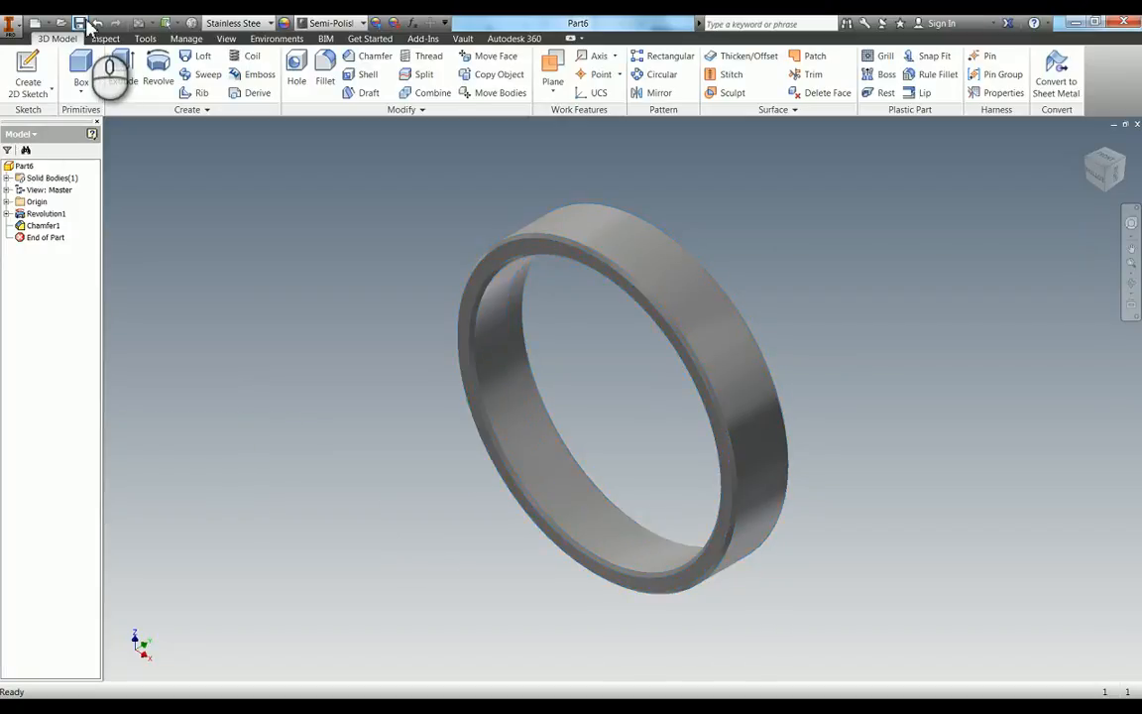
Step: Save the part as 'Flywheel Rim' in the WorldSkills Regional Example folder
click(81, 23)
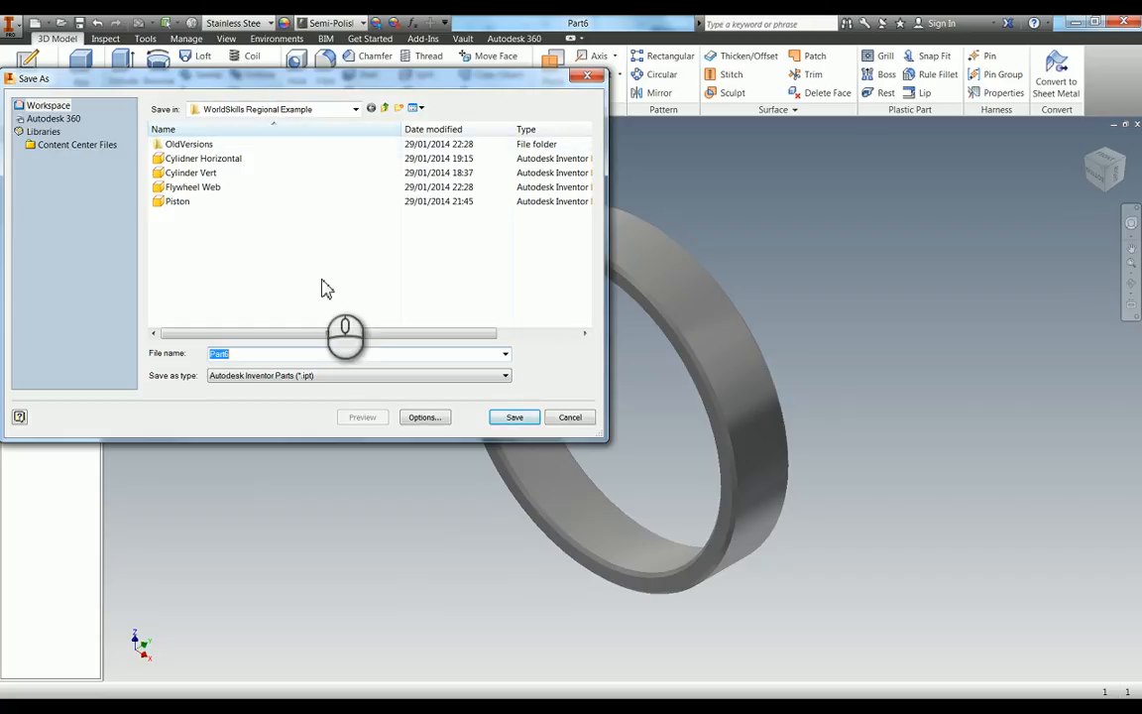
text(Flywhel)
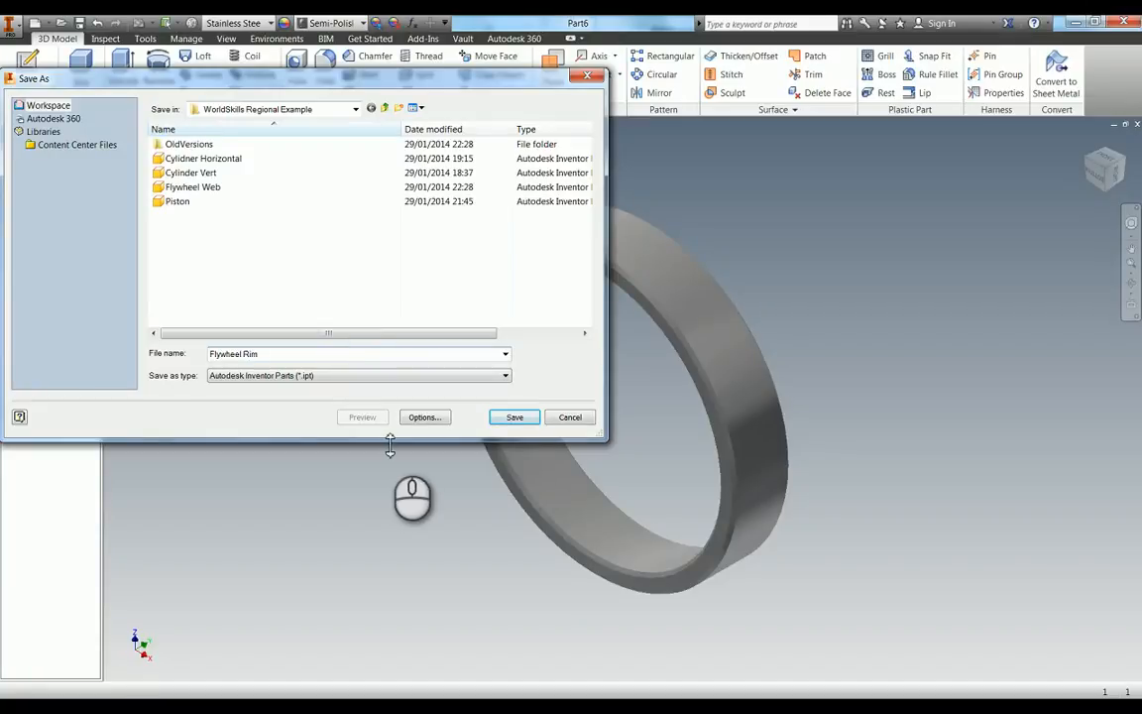
click(514, 417)
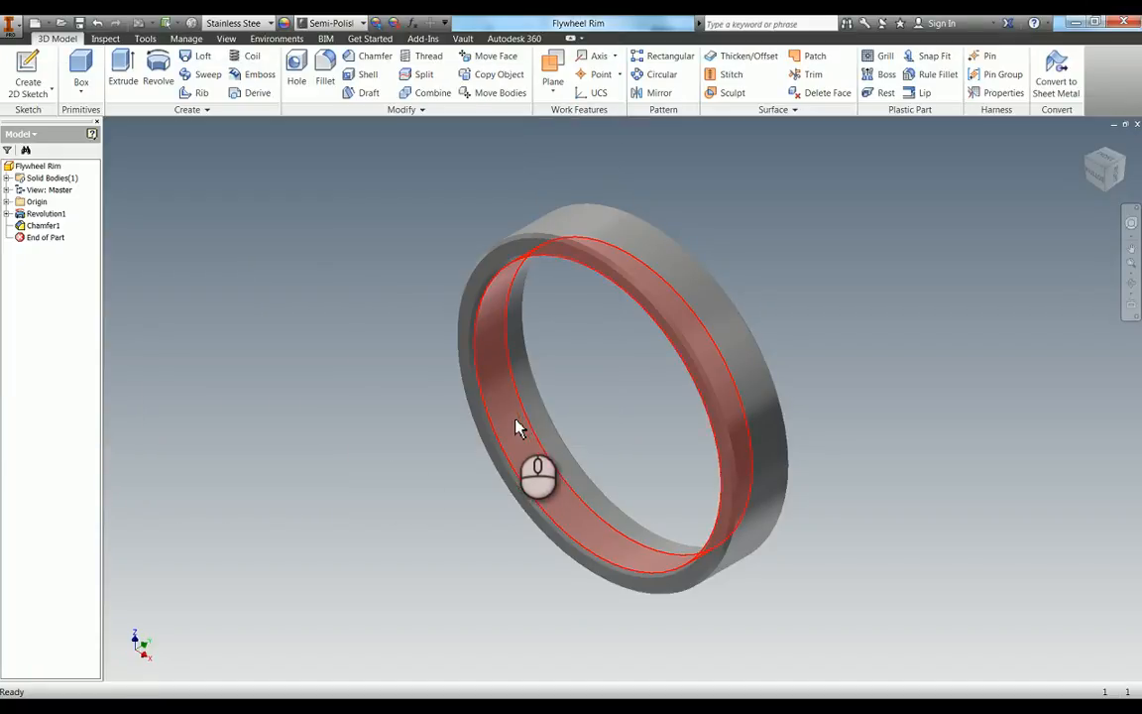